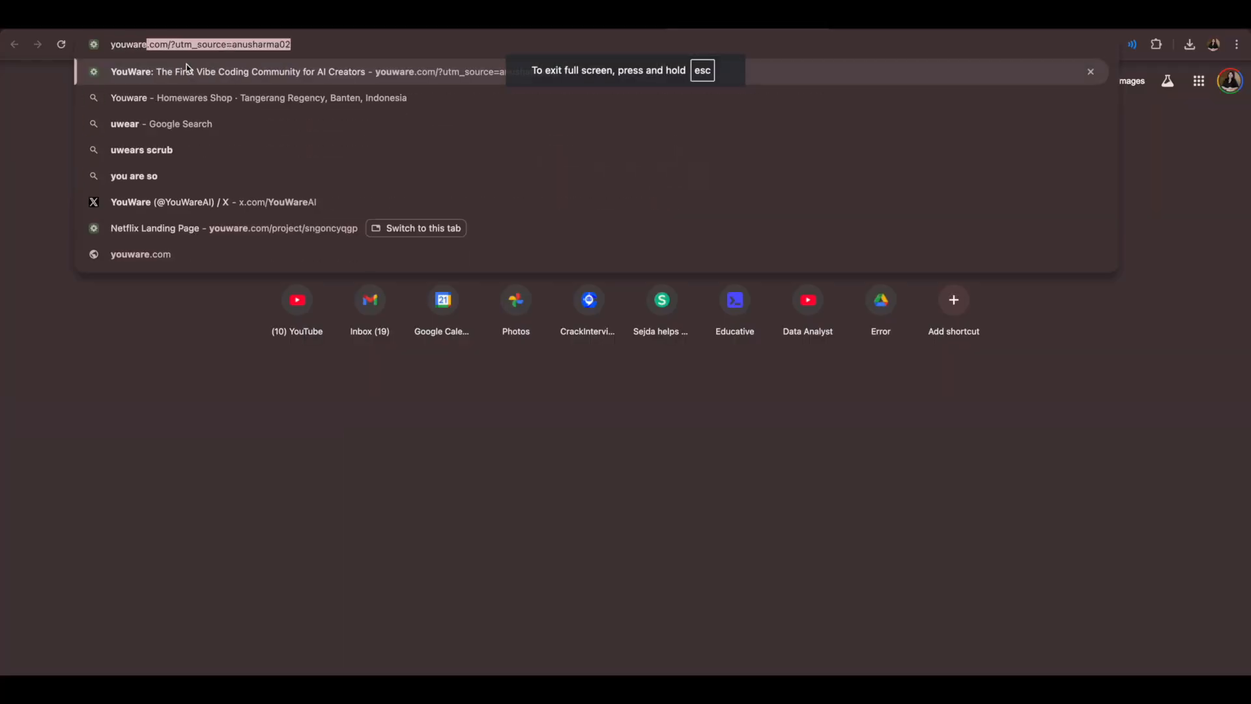
# Step: Load YouWare and submit the prompt 'I want to recreate netflix home page'
pyautogui.press('Return')
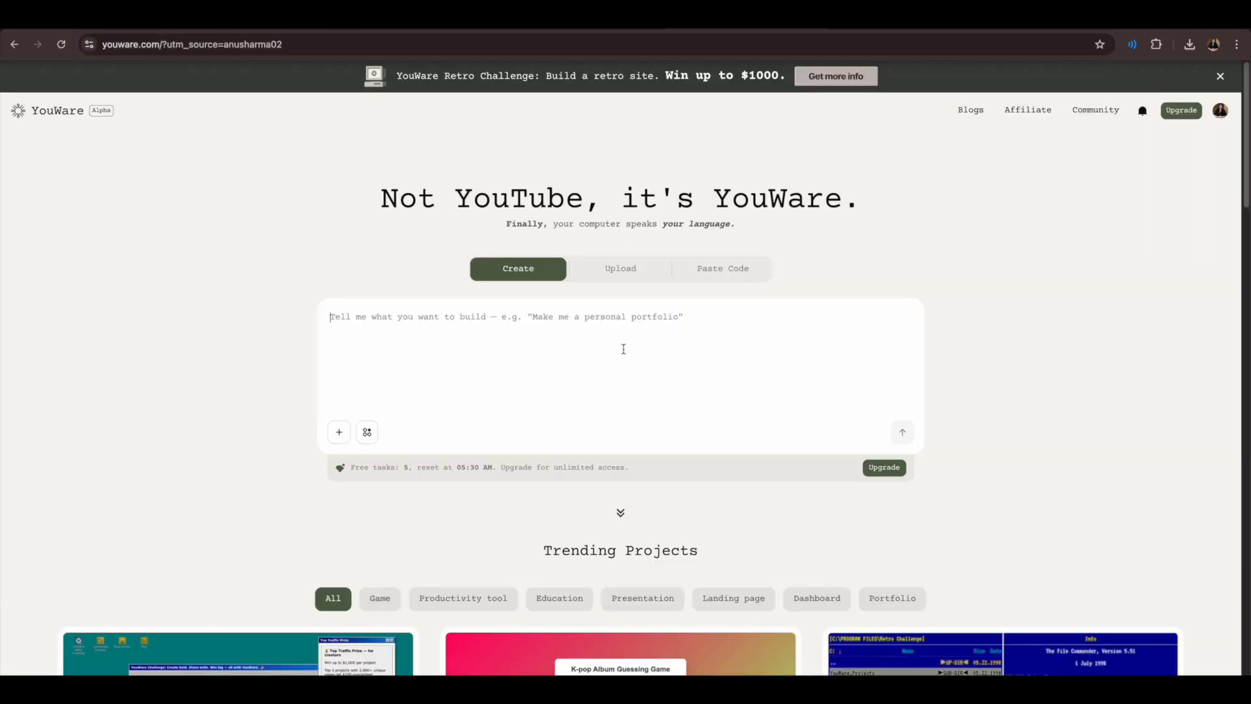
pyautogui.write('I want to recreate netflix home page')
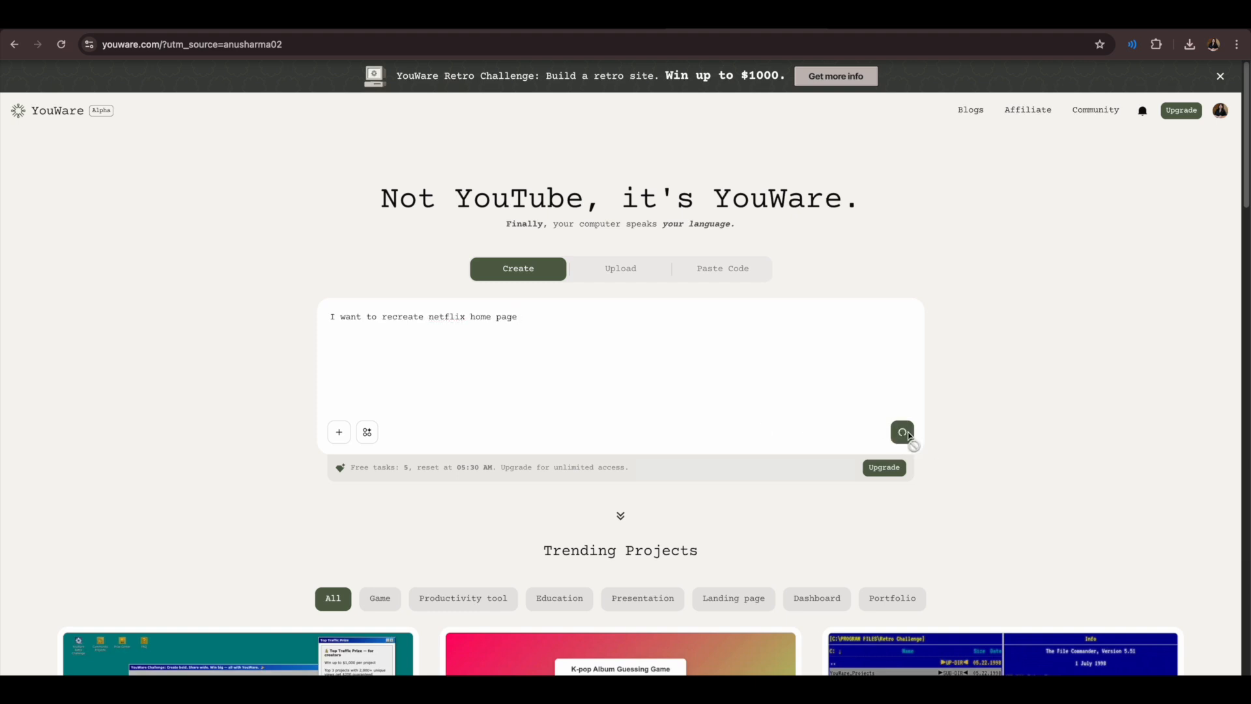
pyautogui.click(903, 431)
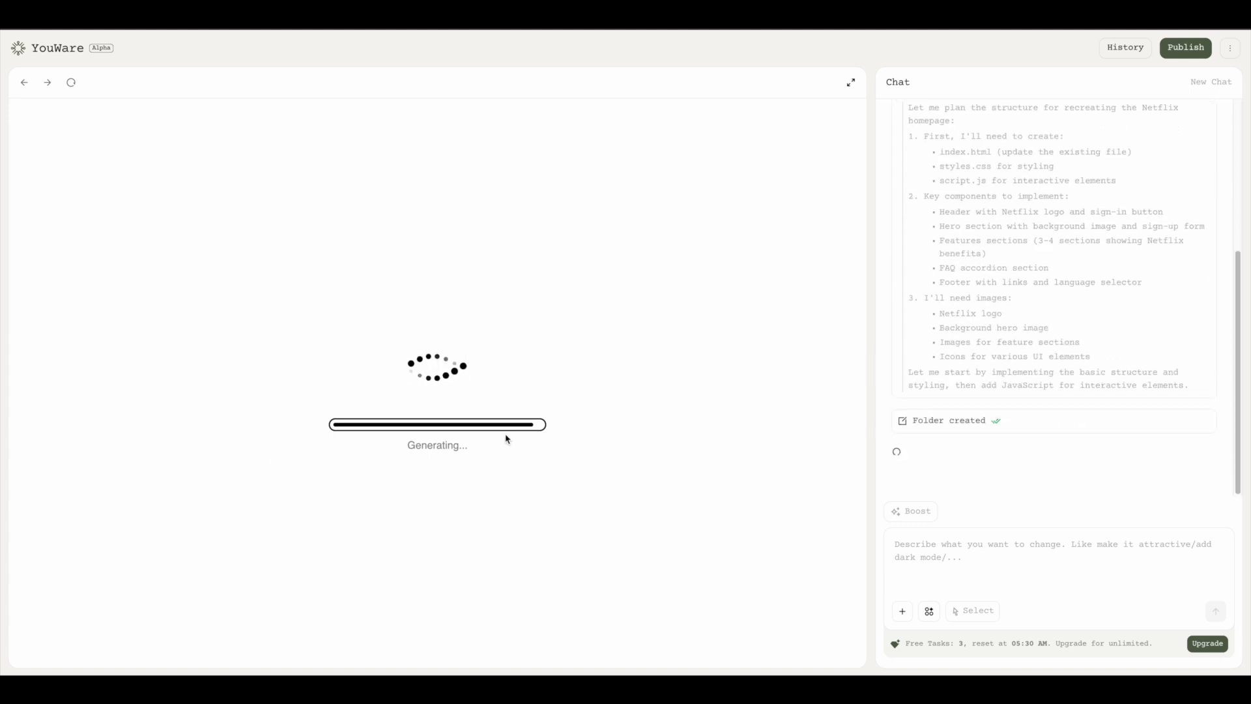
# Step: Scroll the chat while the Netflix clone generates with header, hero, features, FAQ and footer
pyautogui.scroll(3)
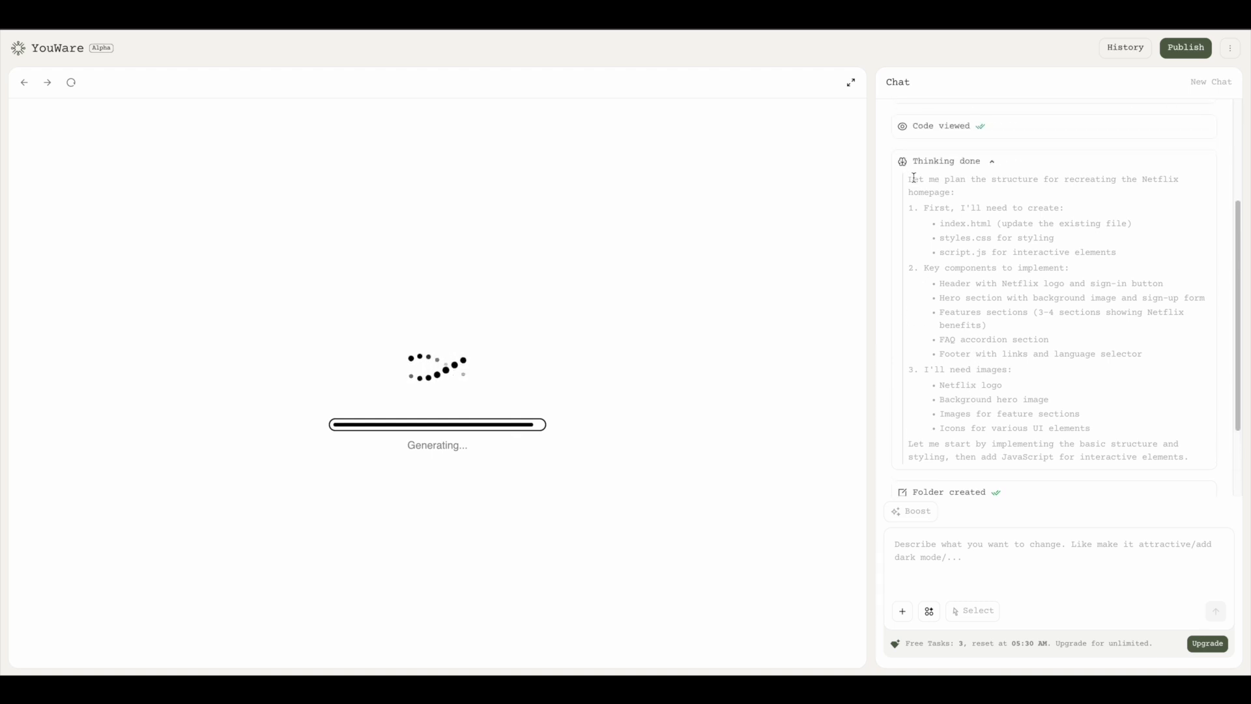
pyautogui.moveTo(1067, 217)
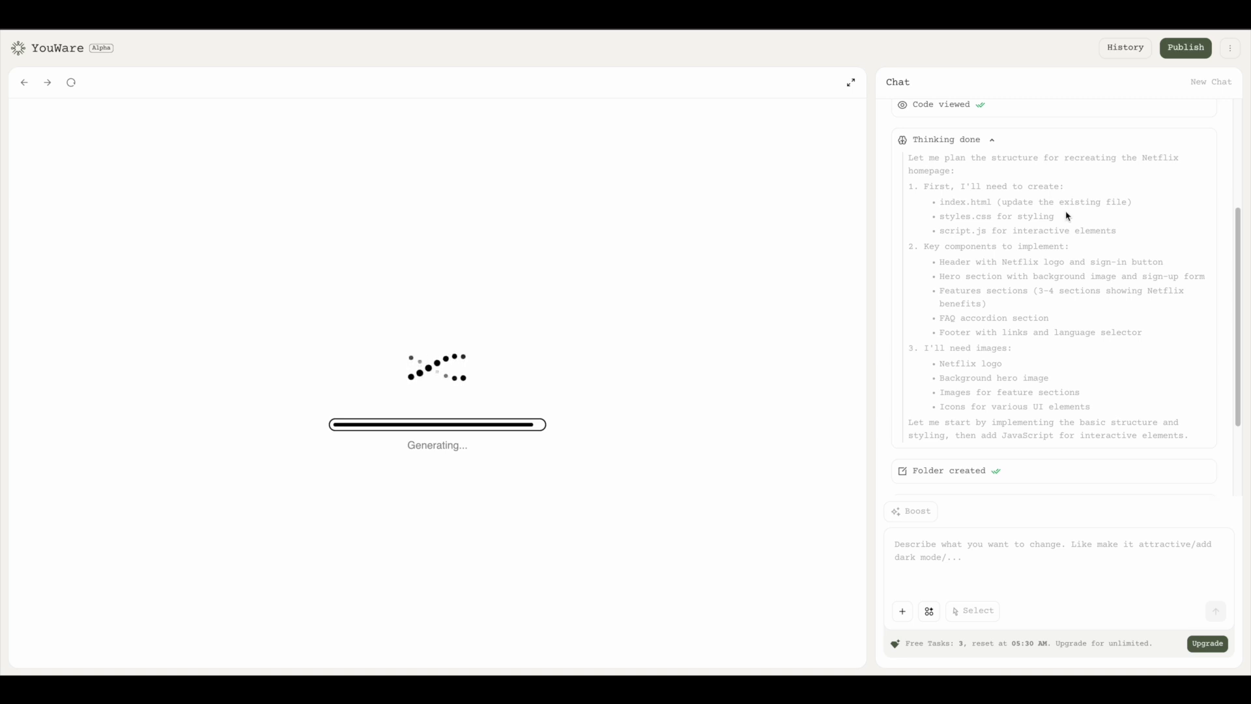
pyautogui.scroll(-3)
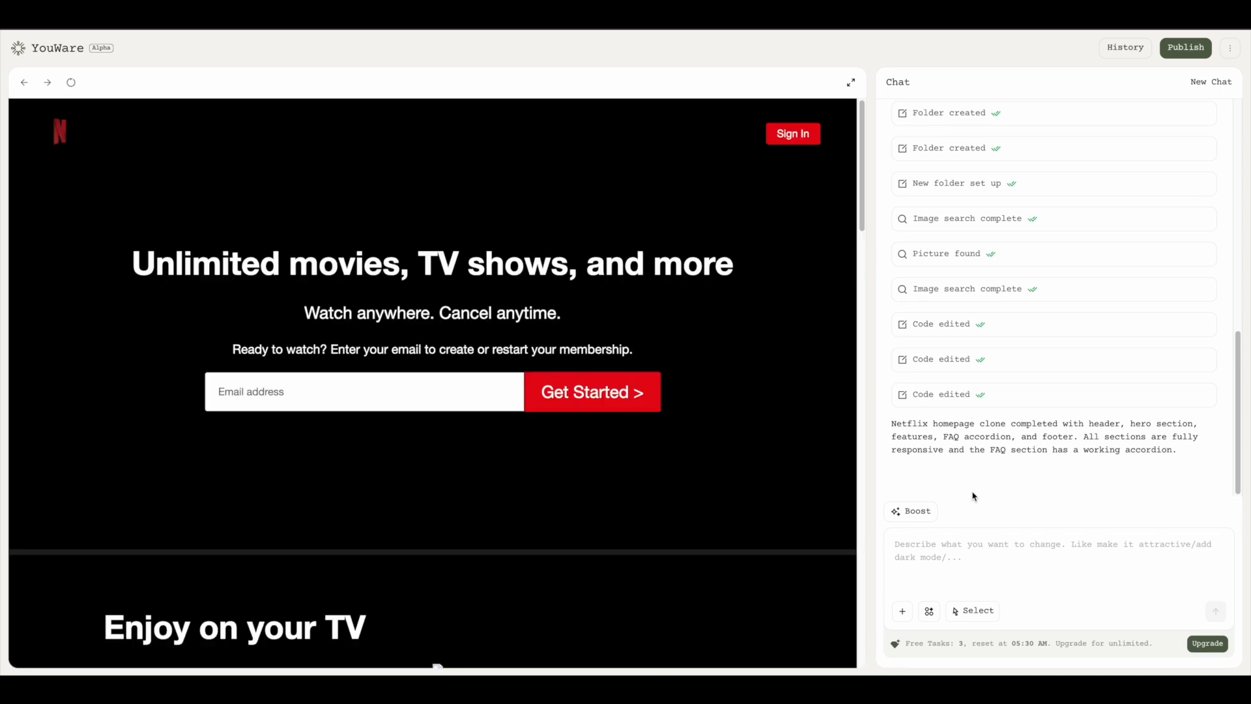
pyautogui.moveTo(616, 505)
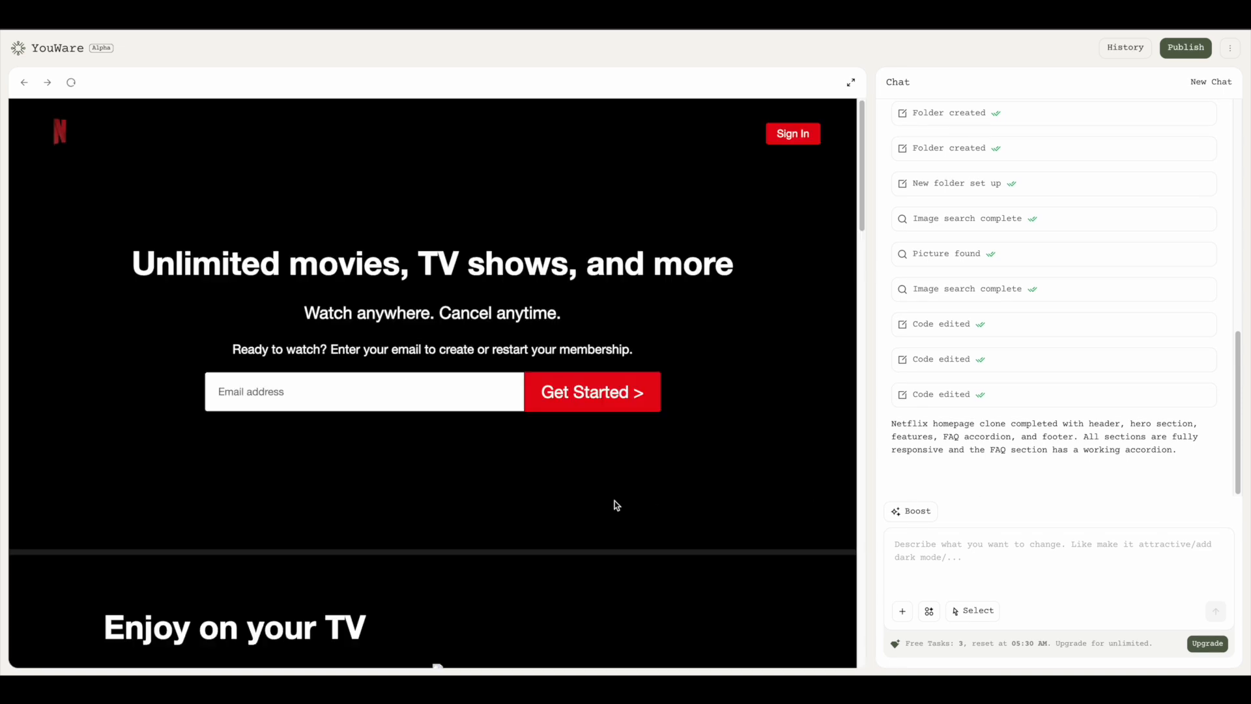
pyautogui.scroll(-3)
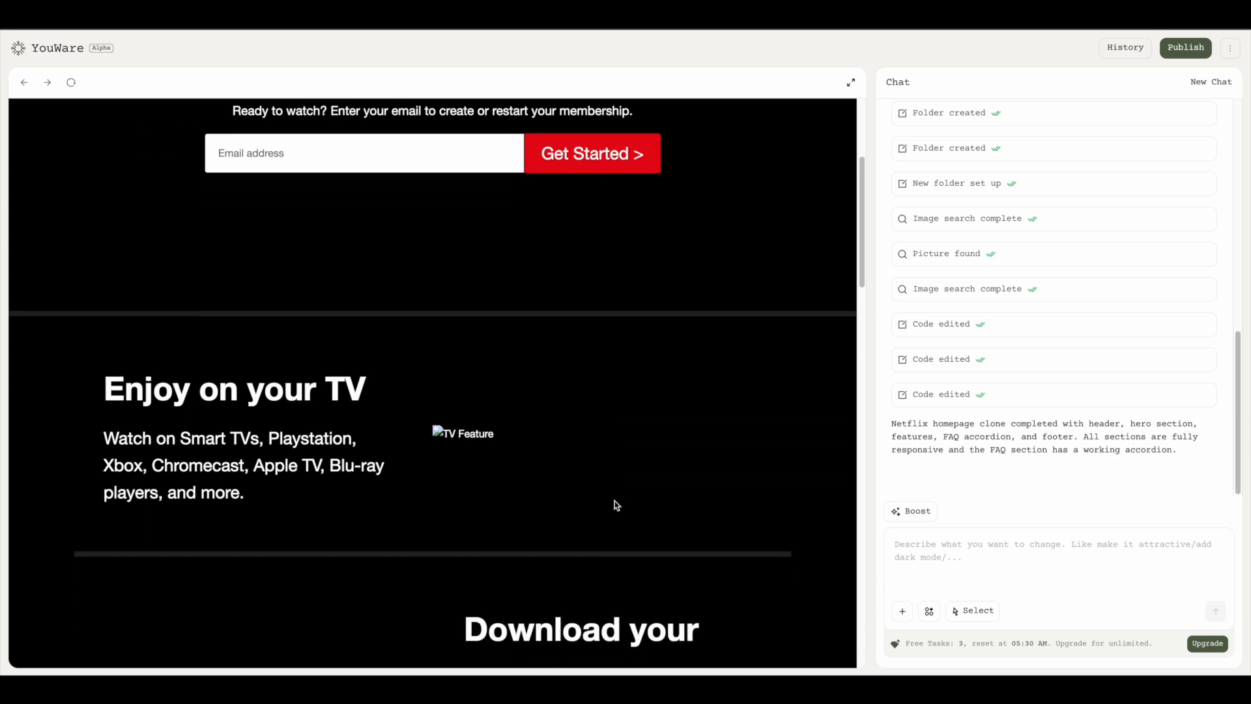
pyautogui.scroll(-3)
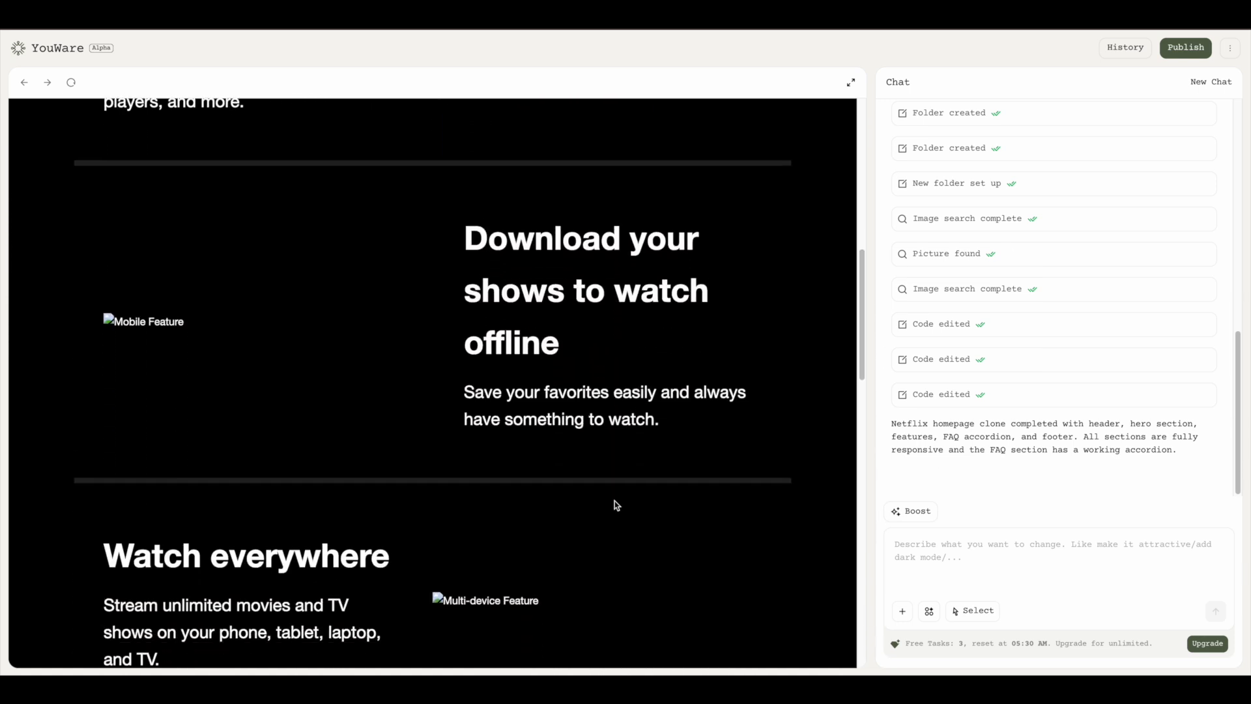
pyautogui.scroll(-3)
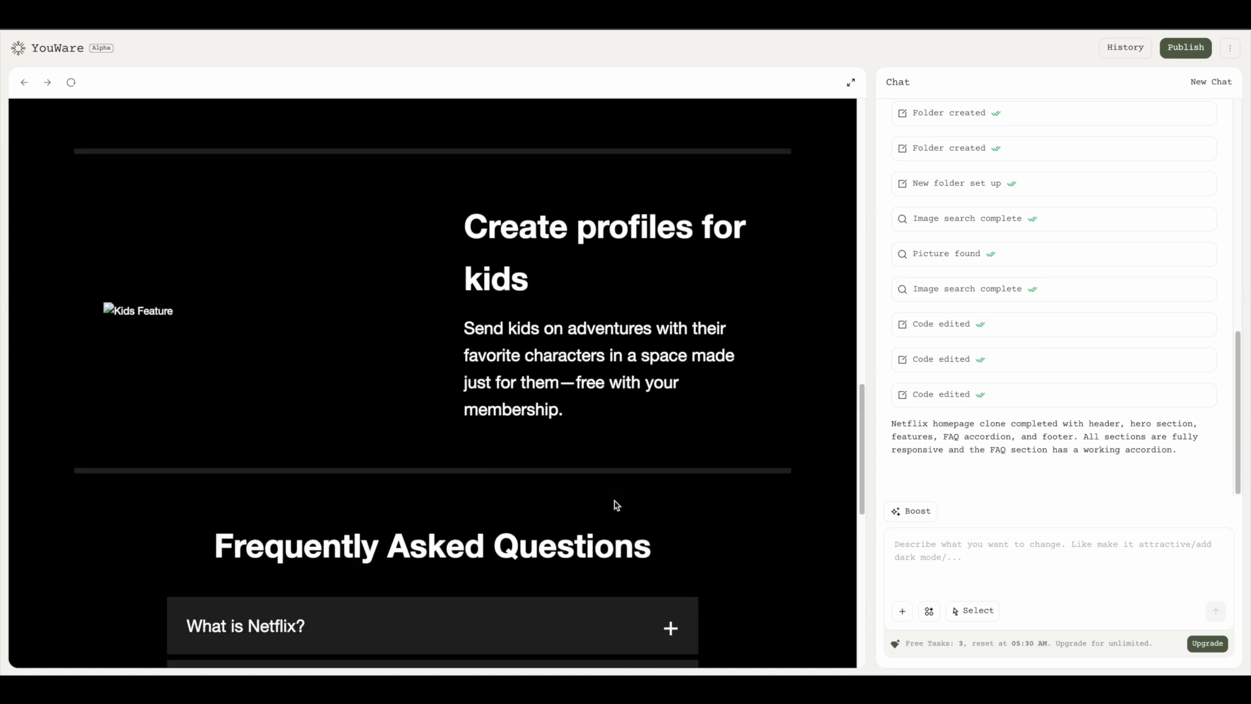
pyautogui.scroll(3)
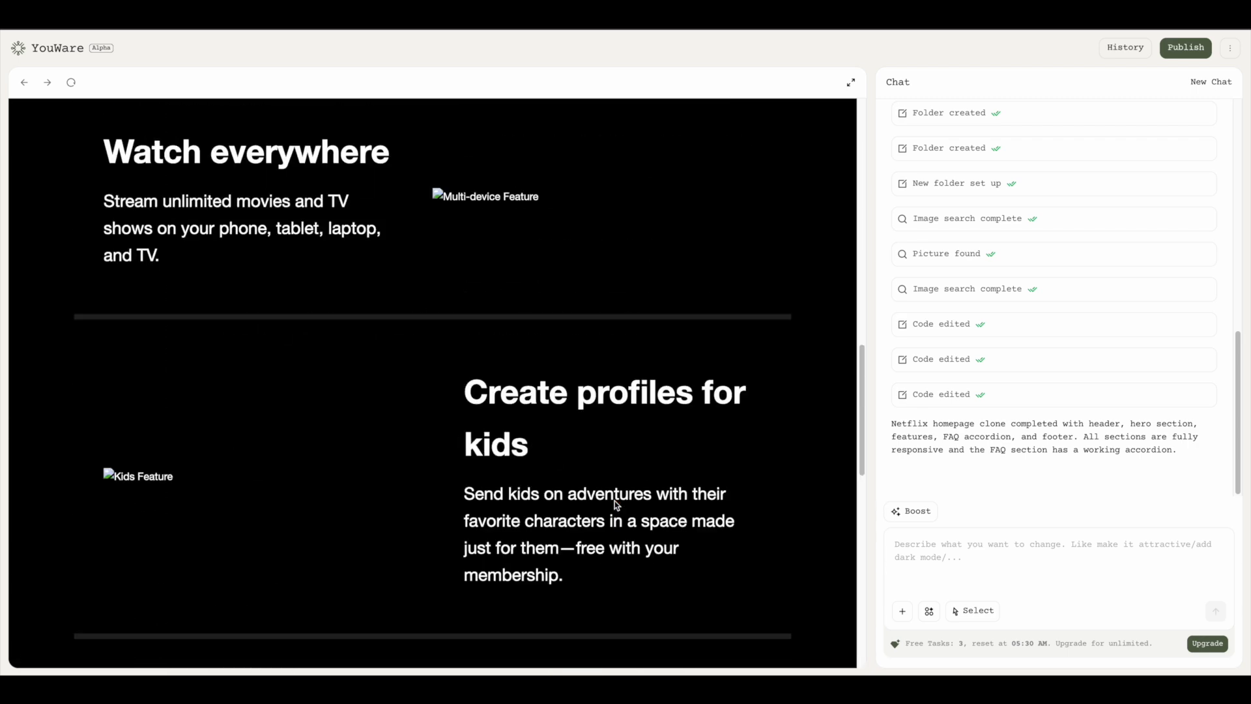
pyautogui.scroll(3)
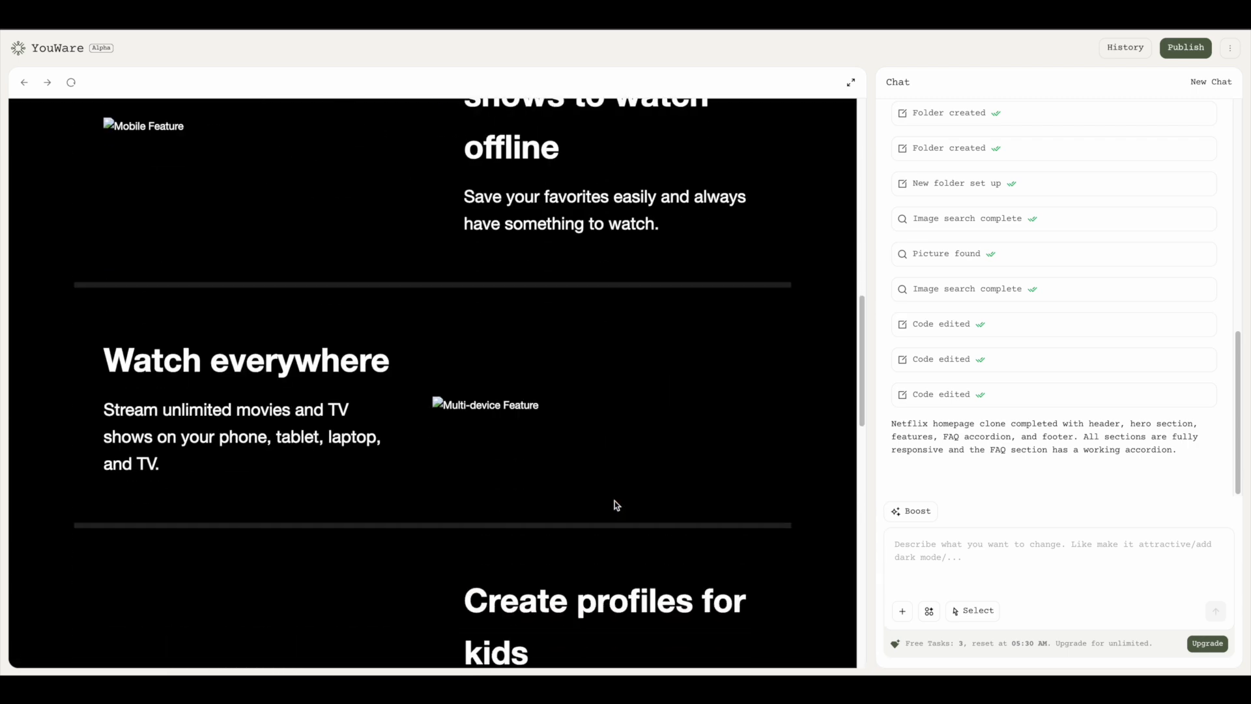
pyautogui.scroll(3)
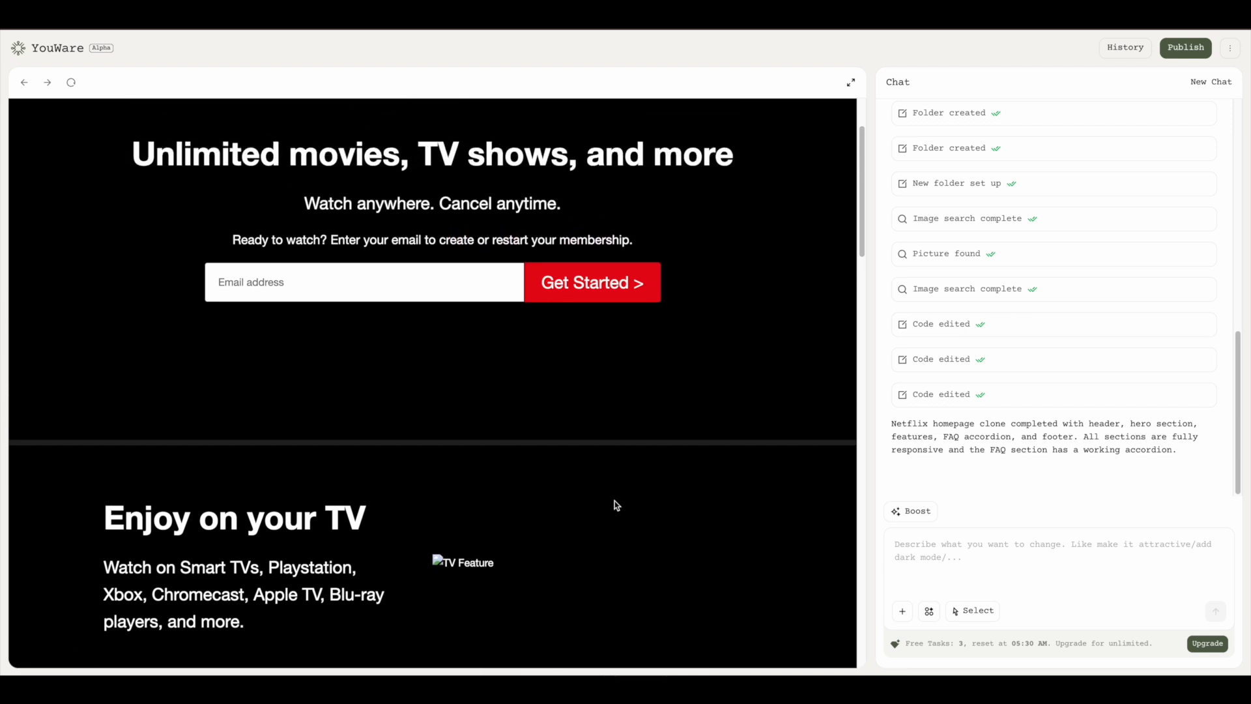
# Step: Send a request to fix the broken TV and multi-device feature pictures
pyautogui.write('some pictures')
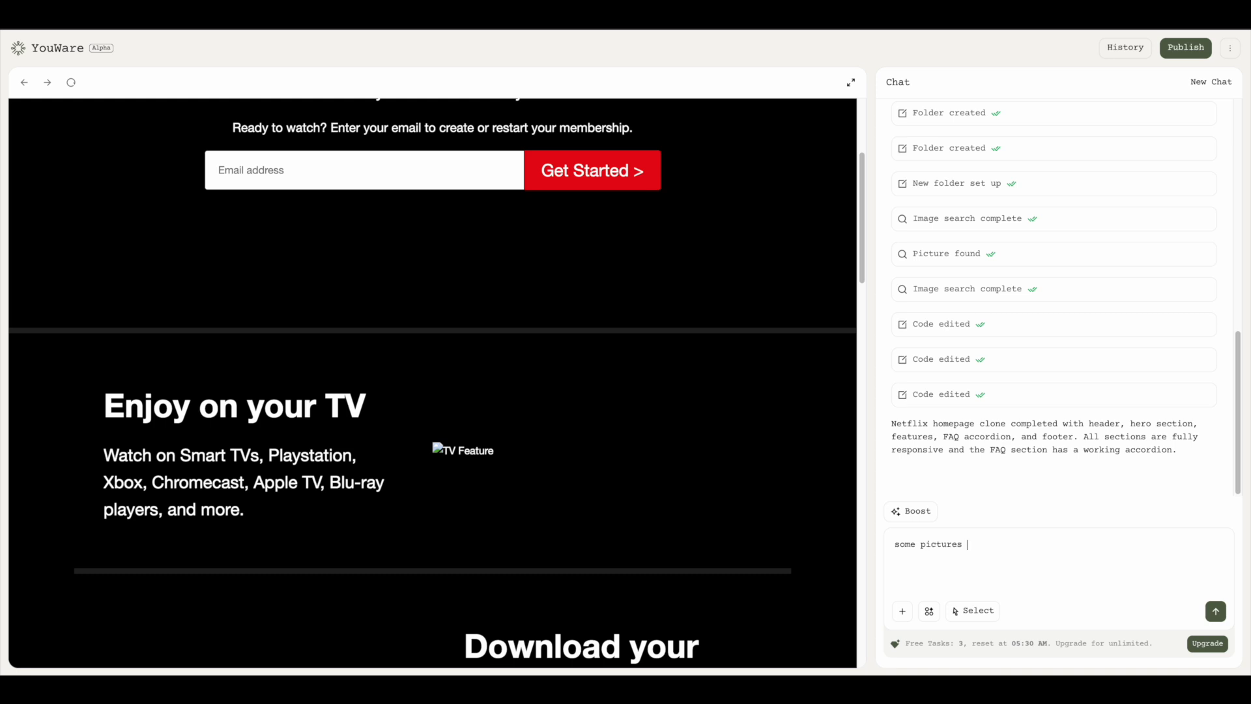
pyautogui.write('like tv feature and')
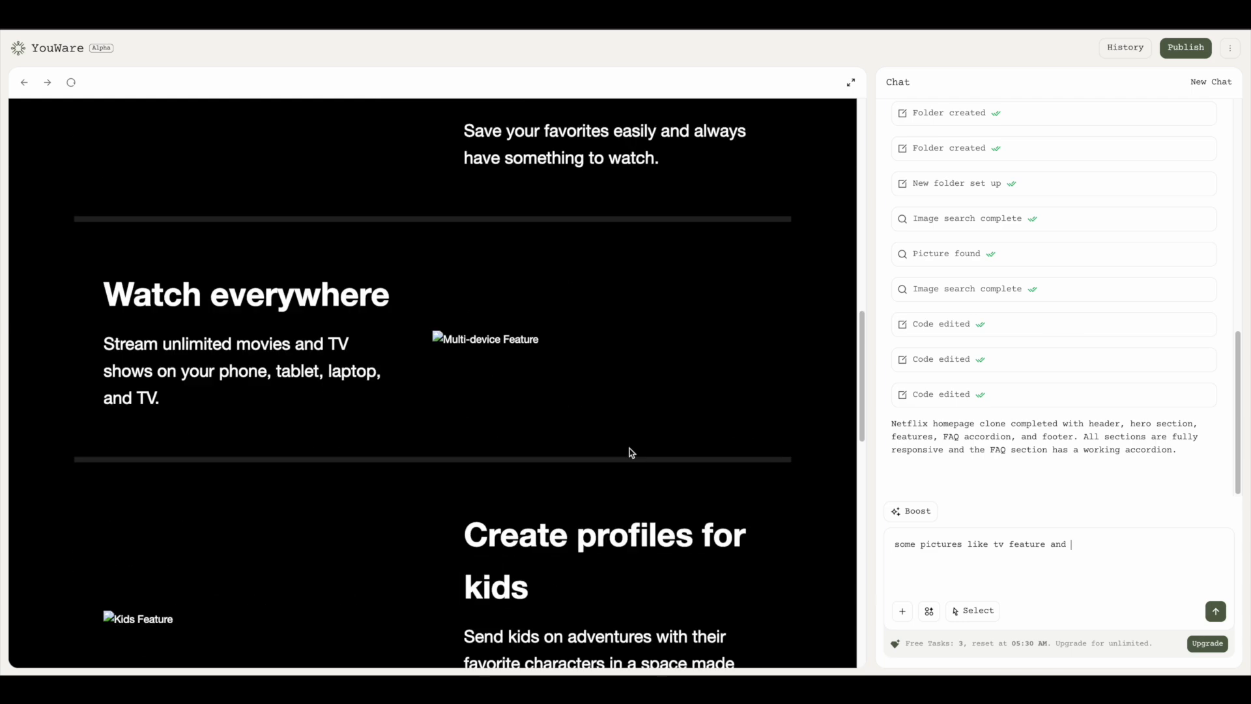
pyautogui.write('mu')
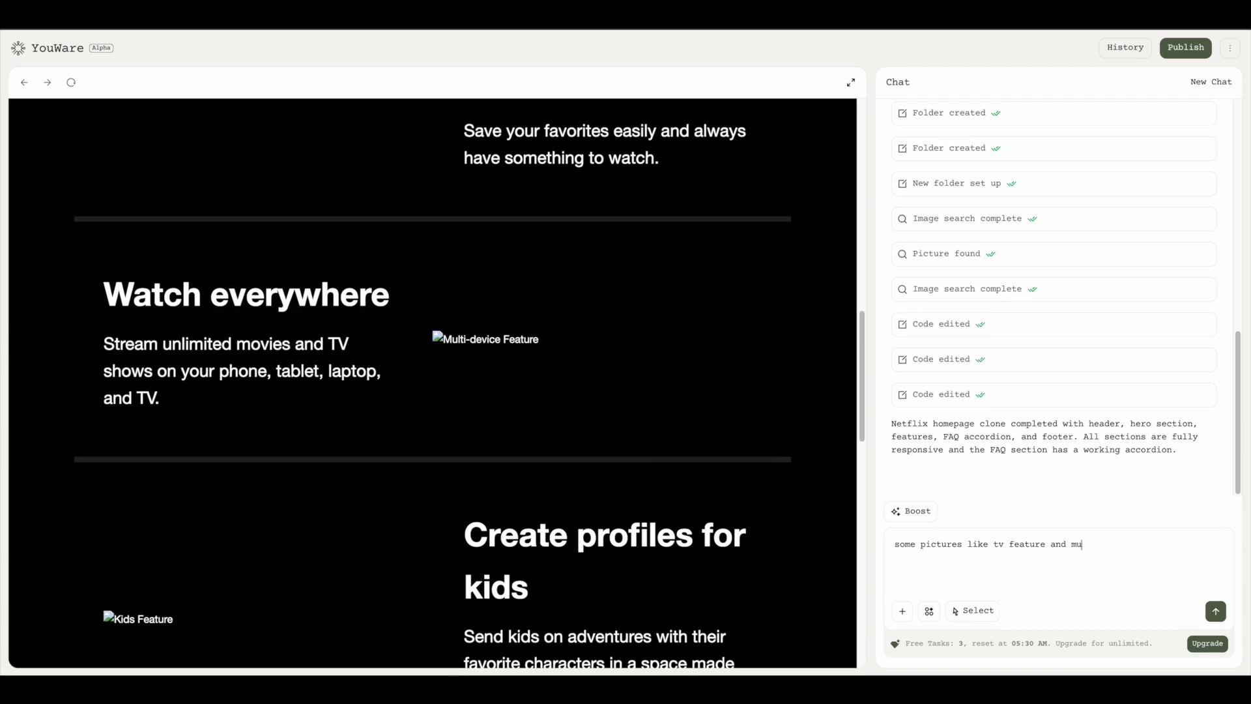
pyautogui.write('lti device')
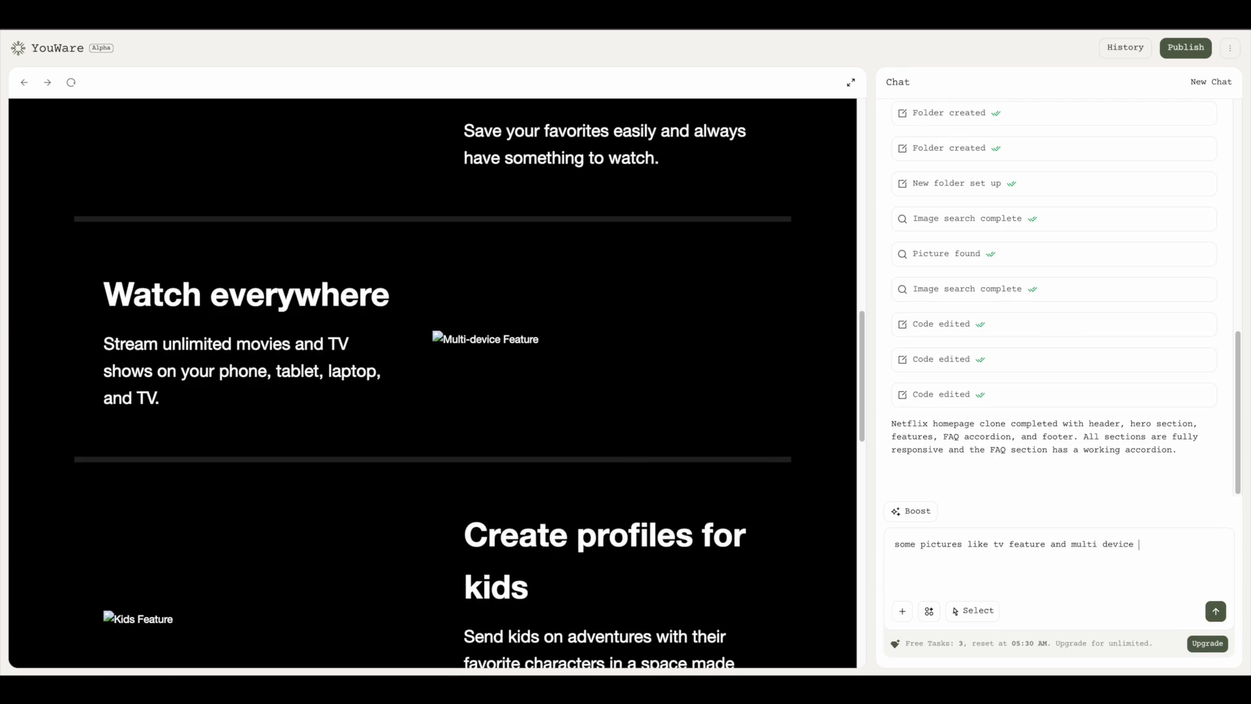
pyautogui.click(1216, 611)
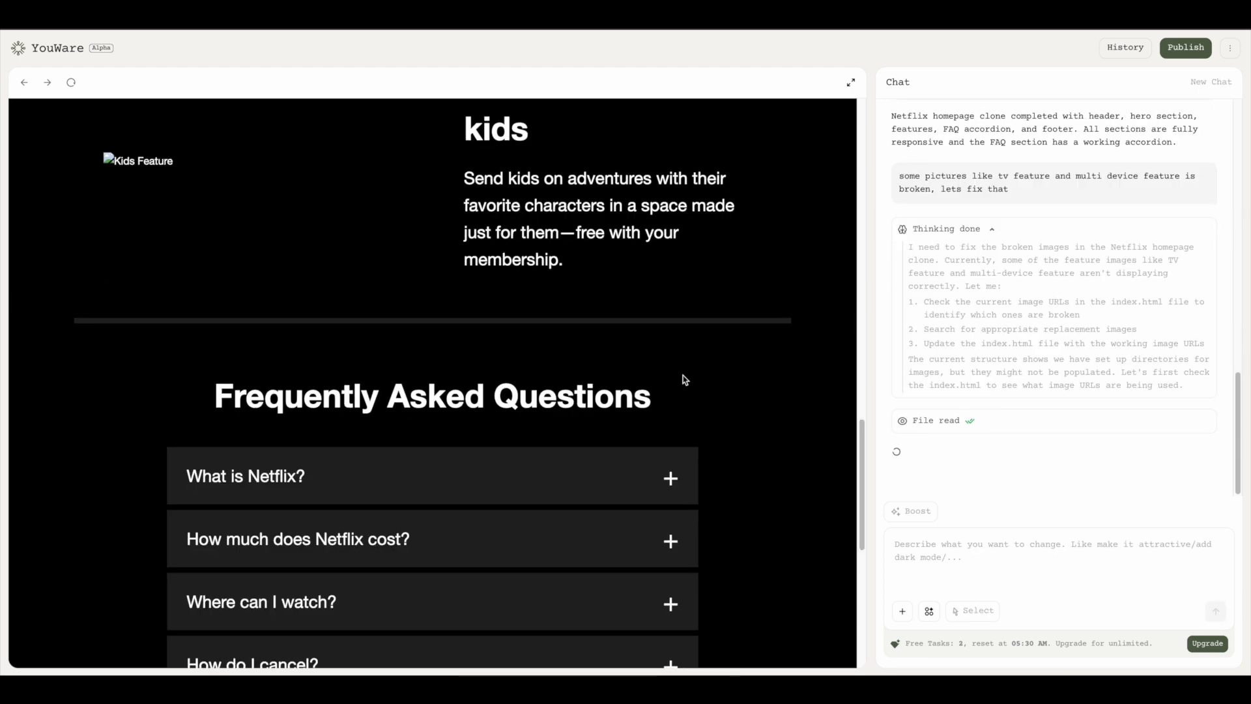
# Step: Scroll the chat while the agent swaps in Pixabay images and a laptop hero background
pyautogui.scroll(3)
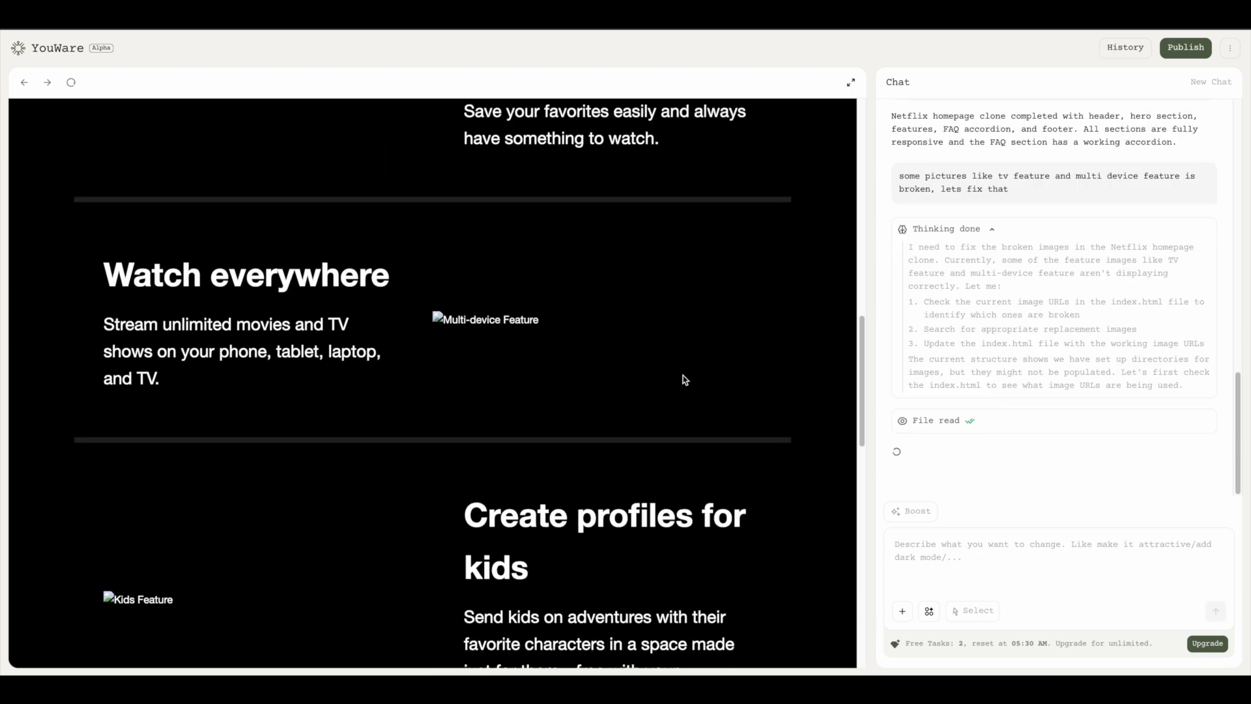
pyautogui.scroll(3)
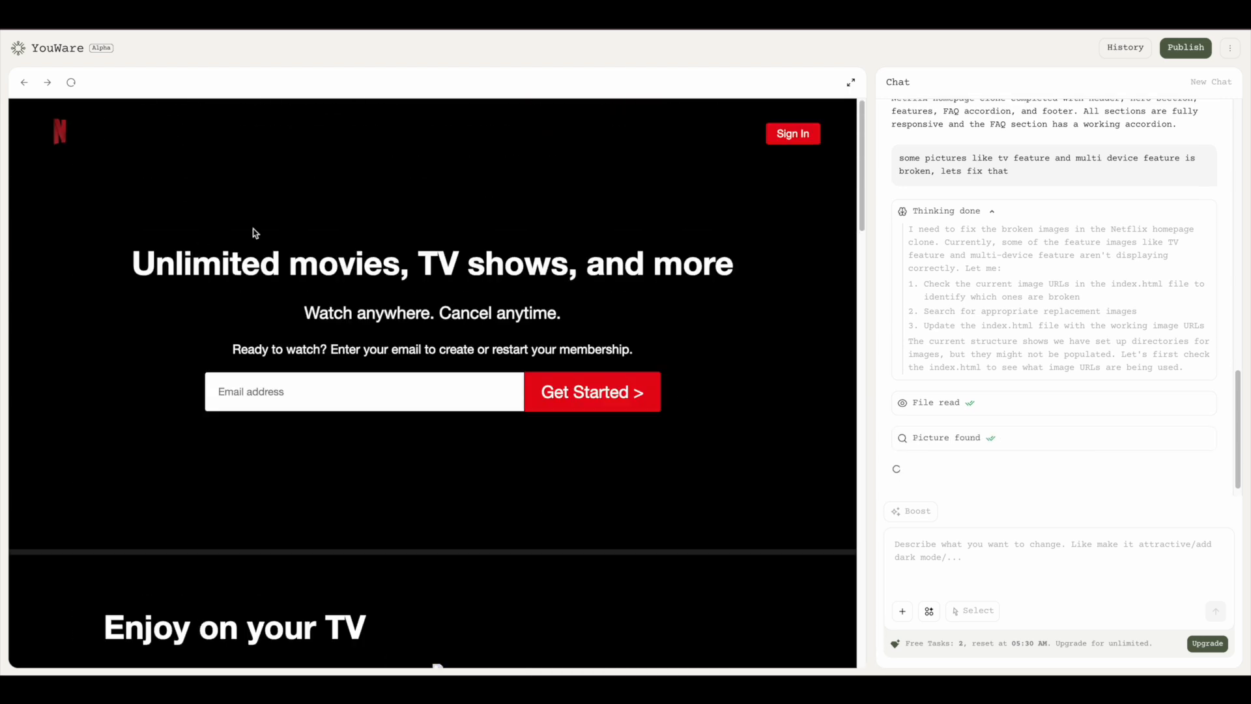
pyautogui.scroll(-3)
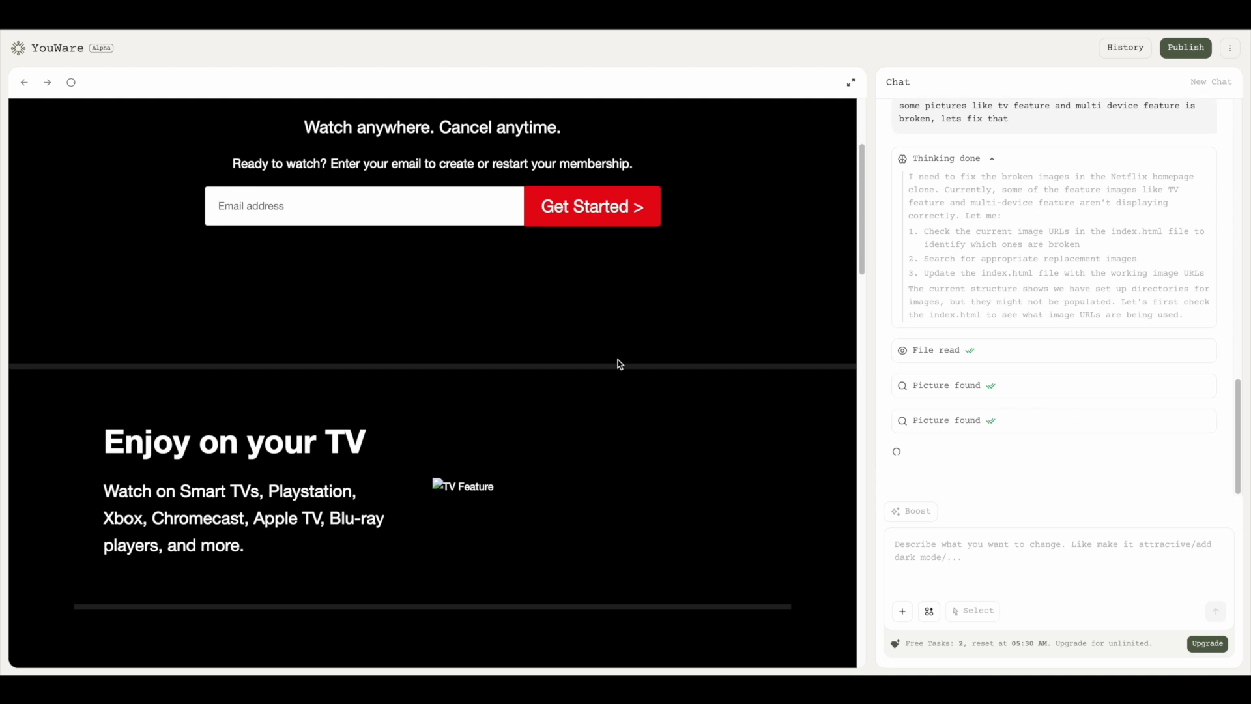
pyautogui.scroll(-3)
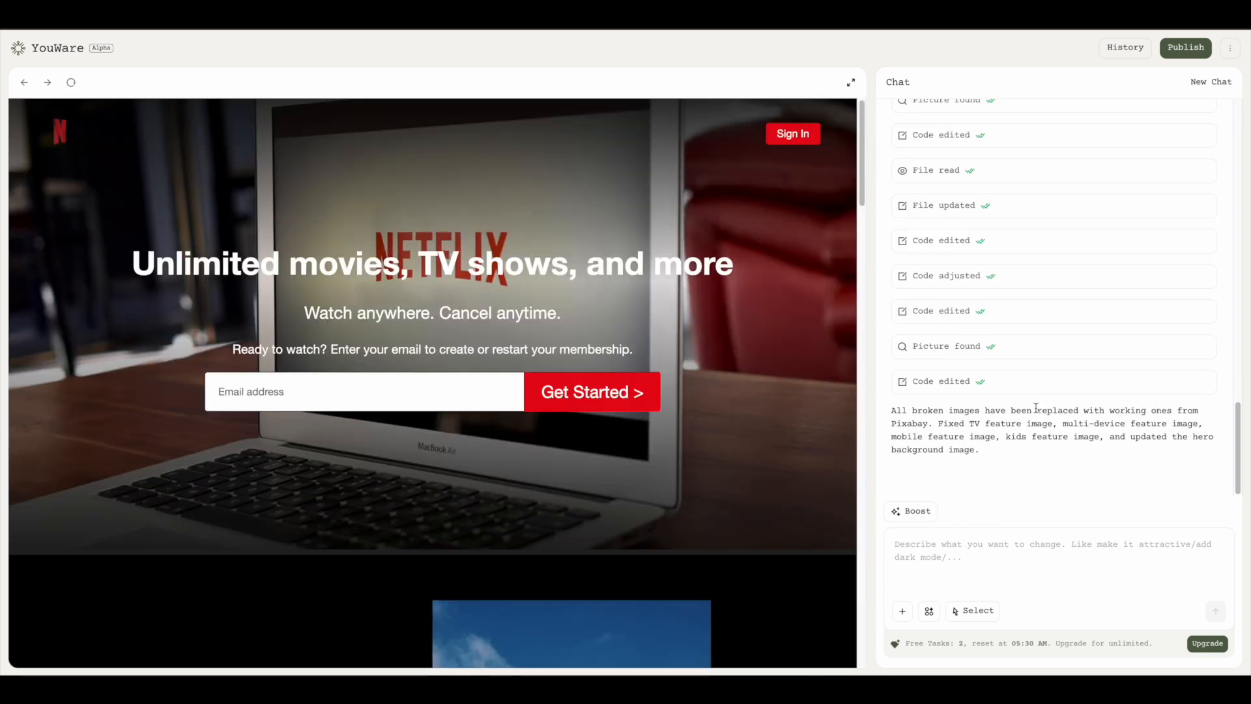
pyautogui.scroll(-3)
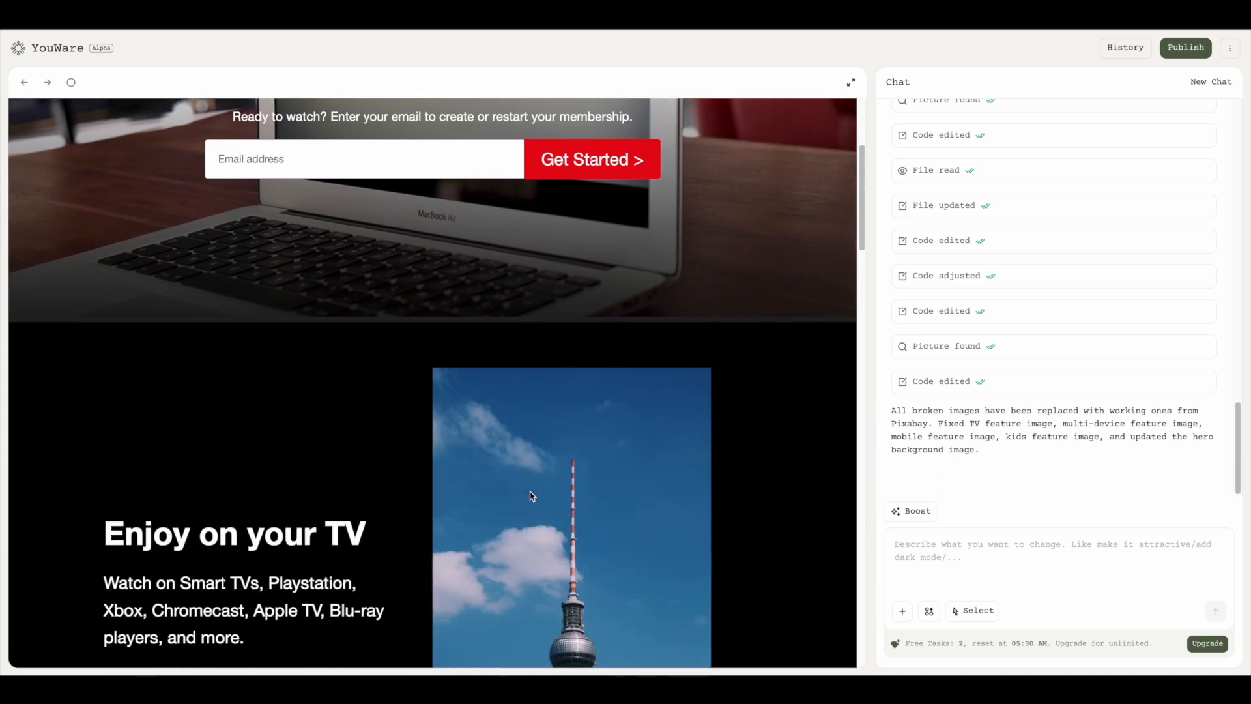
pyautogui.scroll(-3)
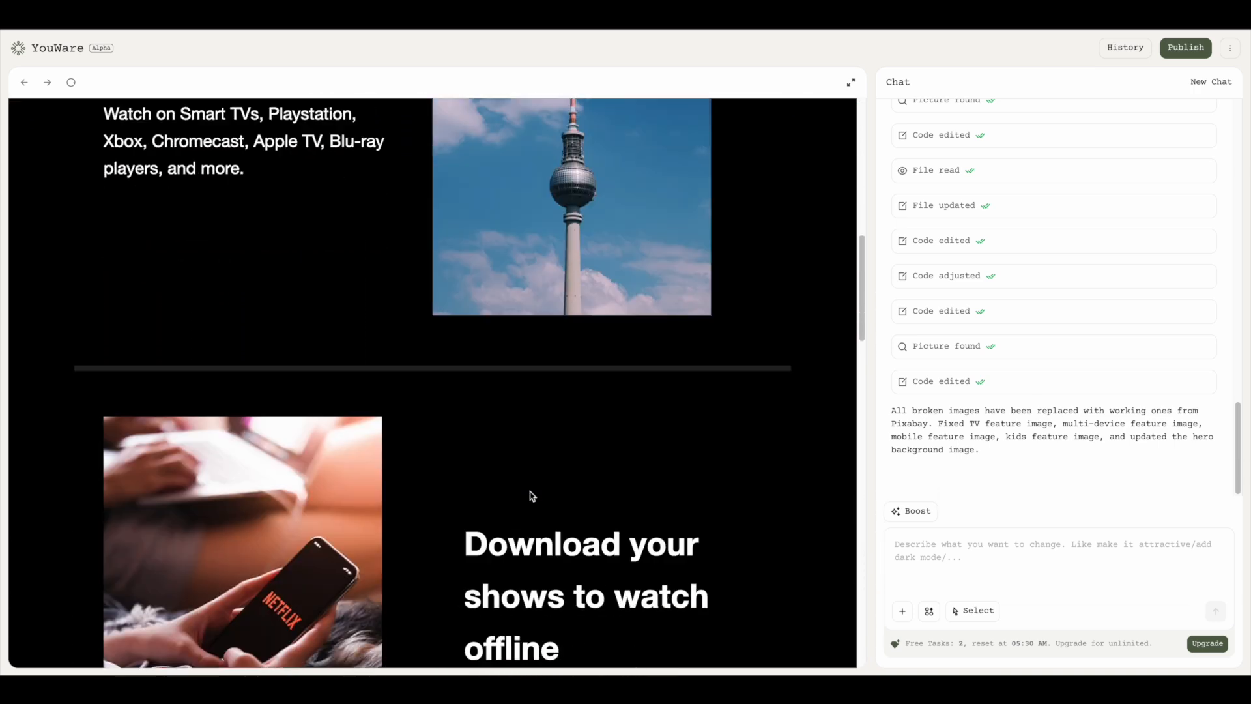
pyautogui.scroll(-3)
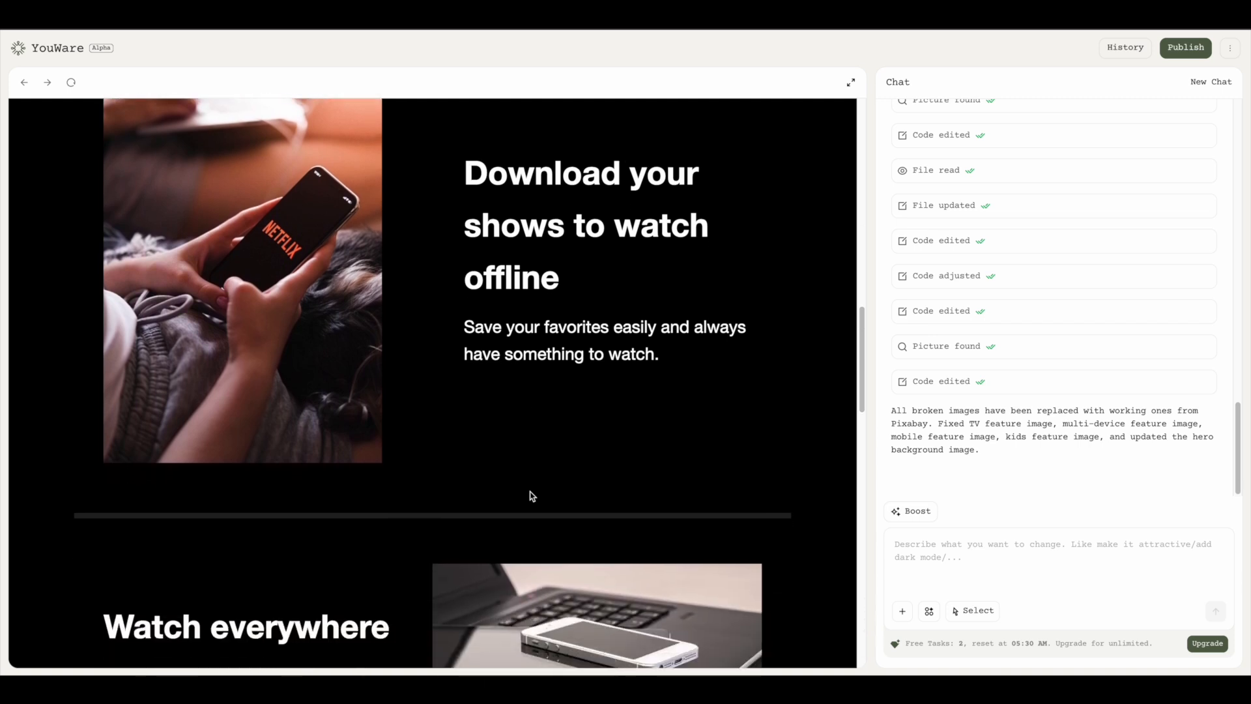
pyautogui.scroll(-3)
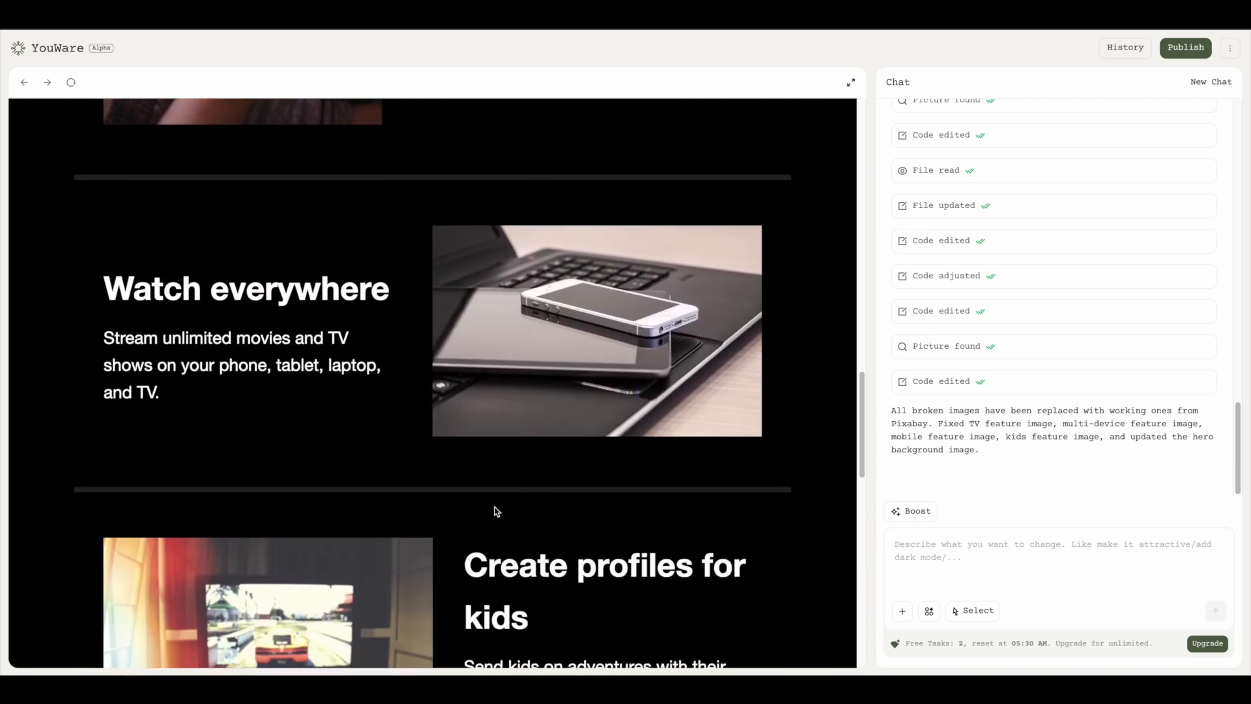
pyautogui.scroll(-3)
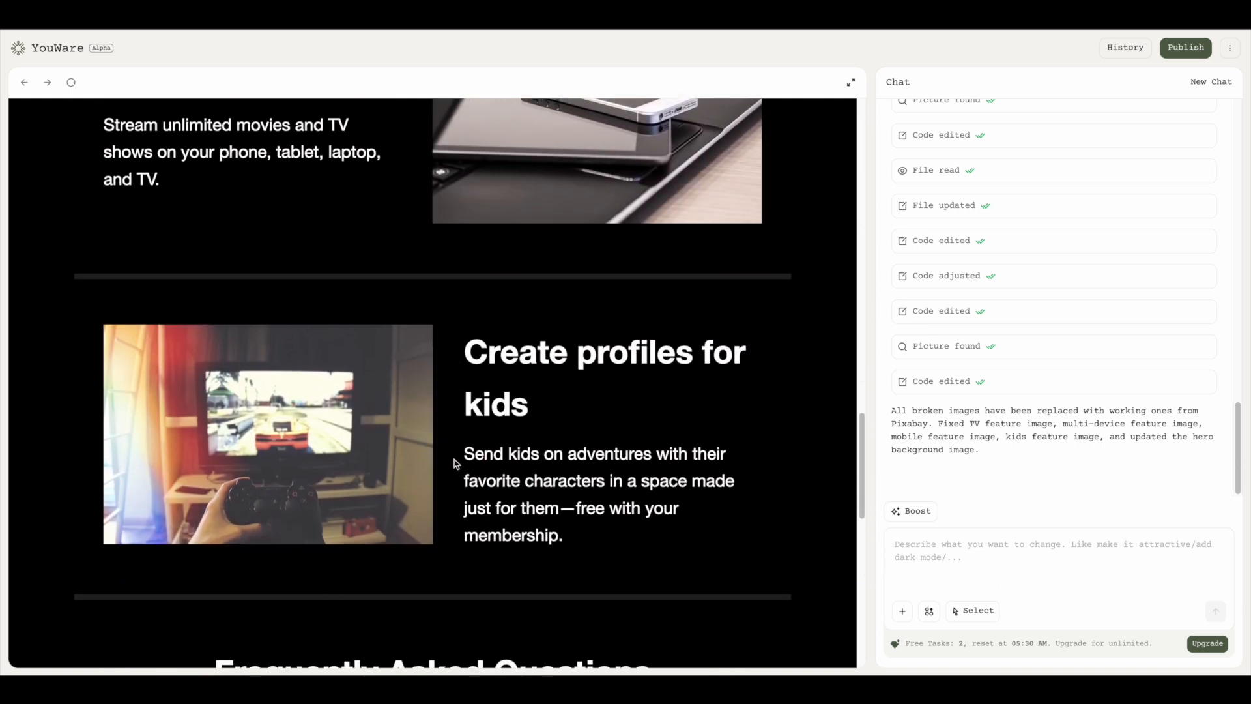
pyautogui.scroll(-3)
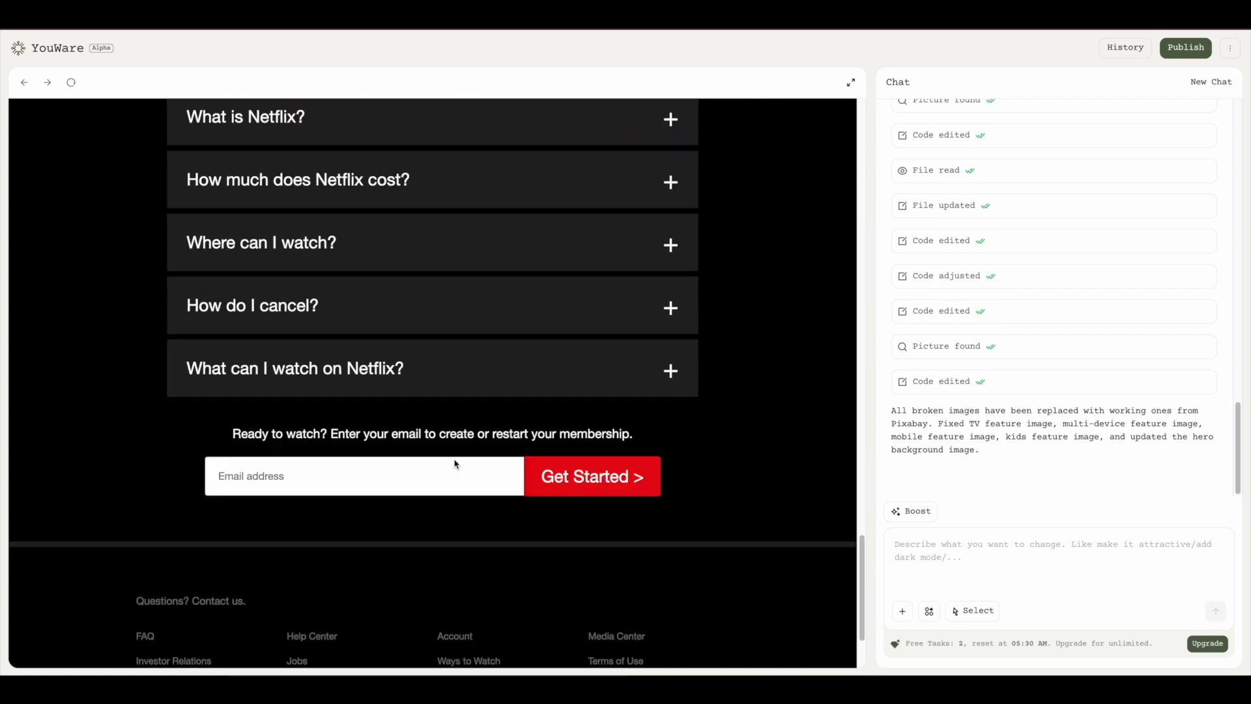
pyautogui.scroll(3)
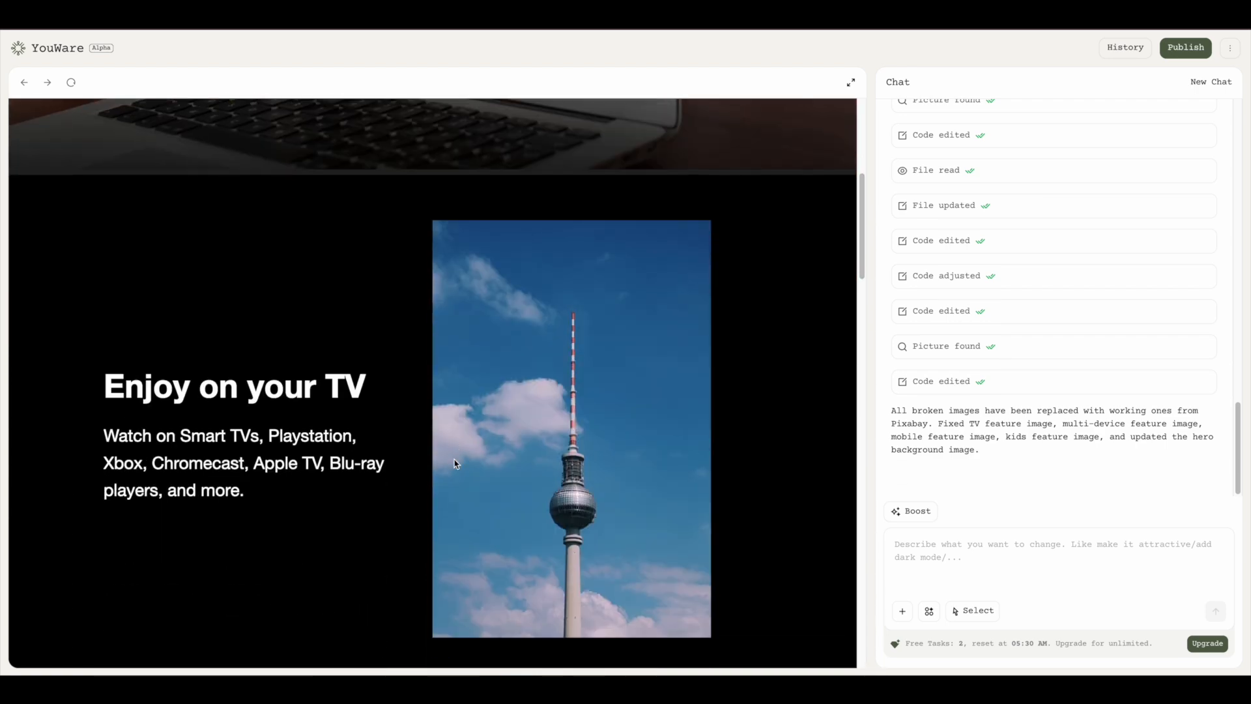
pyautogui.scroll(-3)
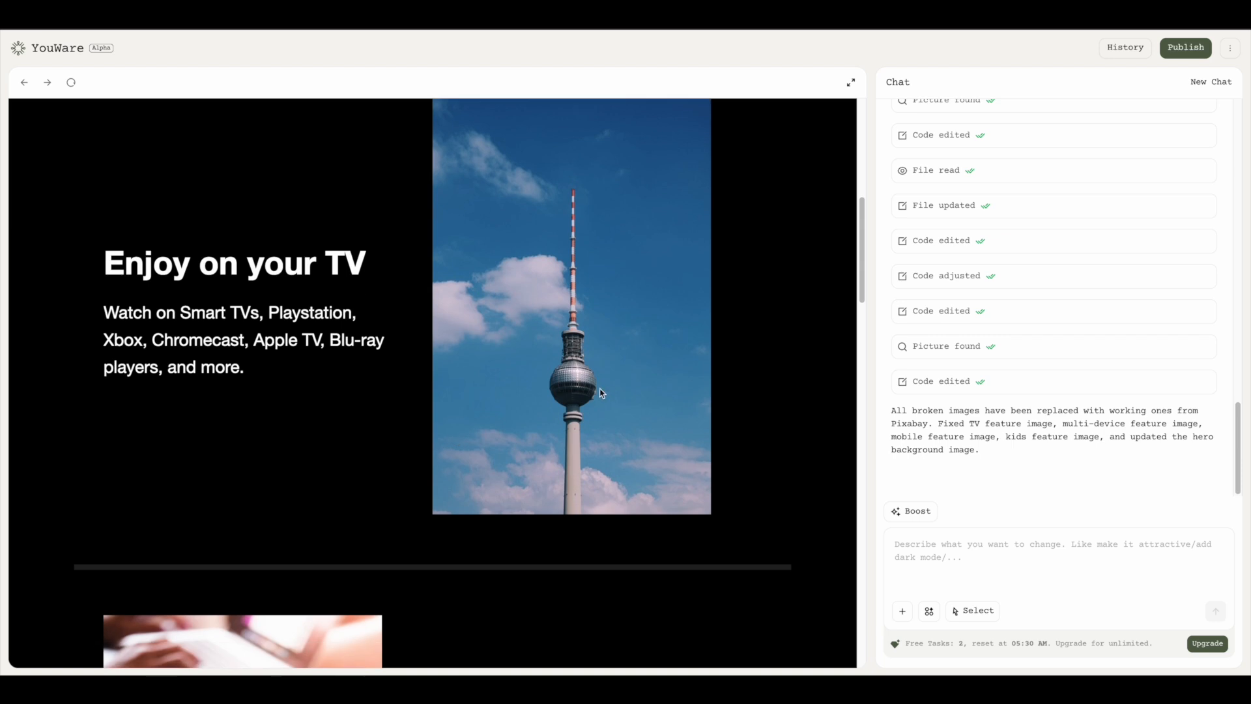
# Step: Draft a message saying the 'Enjoy on your TV' picture is off and should show a TV screen
pyautogui.write('the picture for enjoy on your tv is off. Ca')
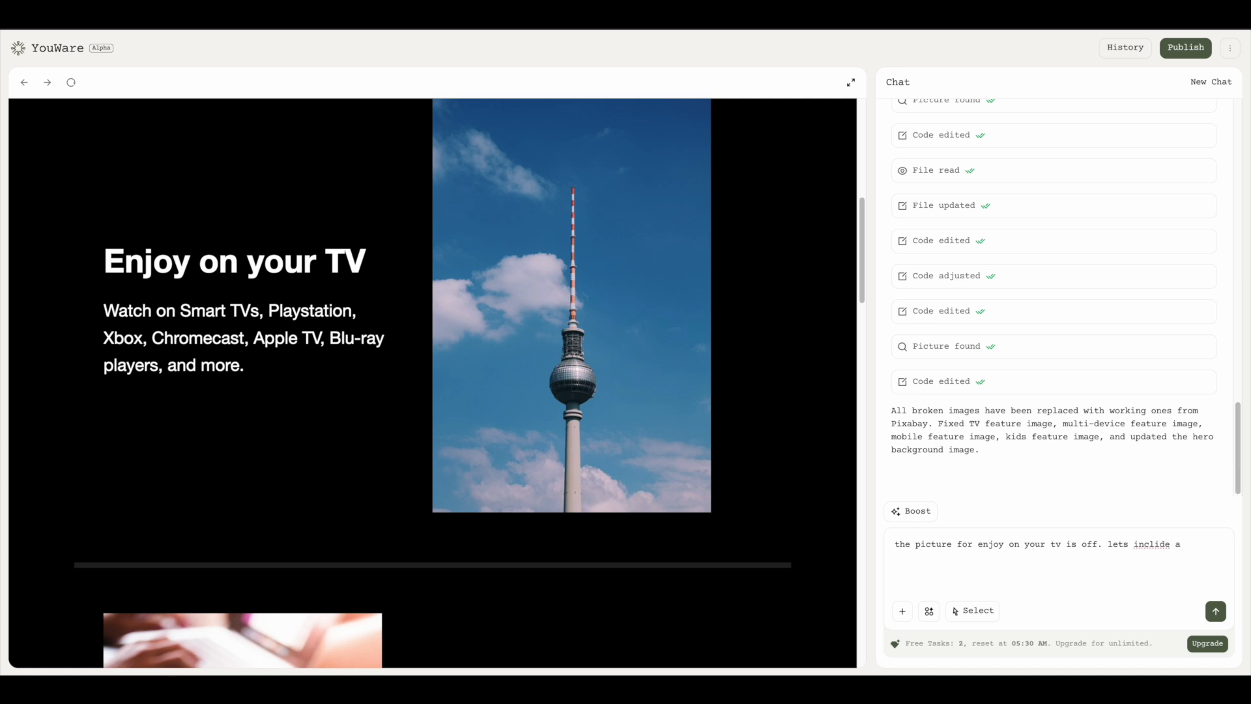
pyautogui.press('Backspace')
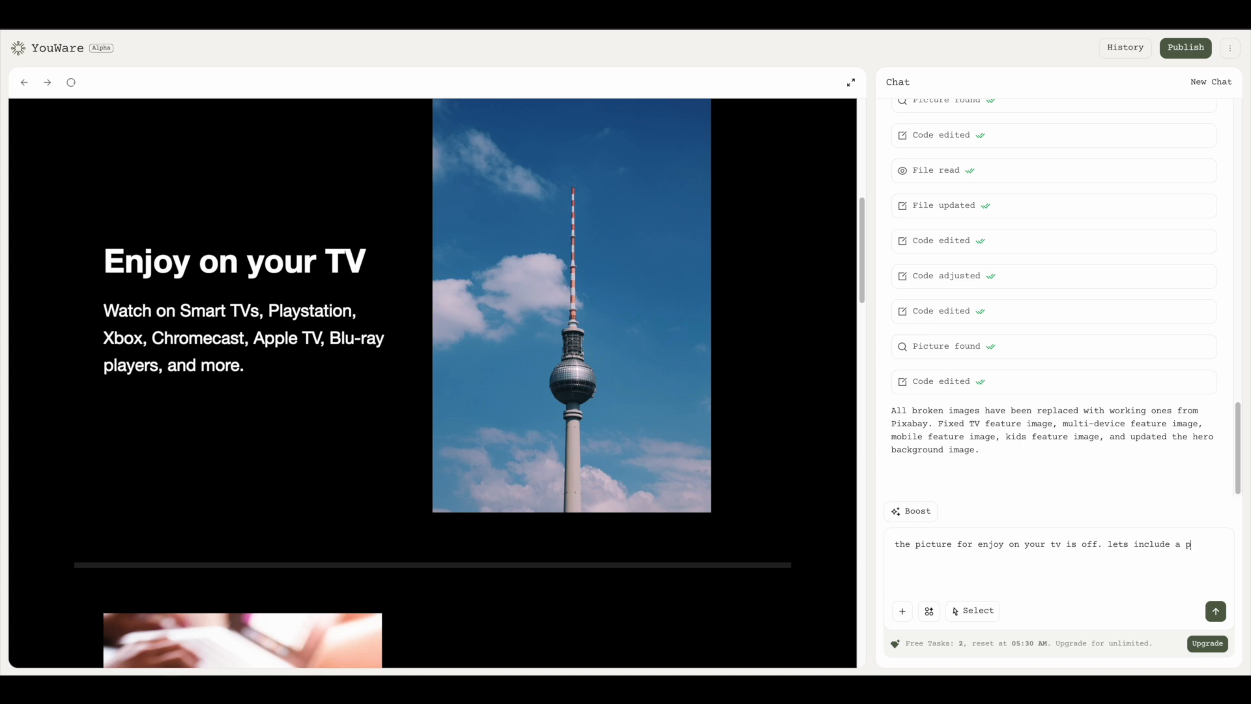
pyautogui.write('icture of a')
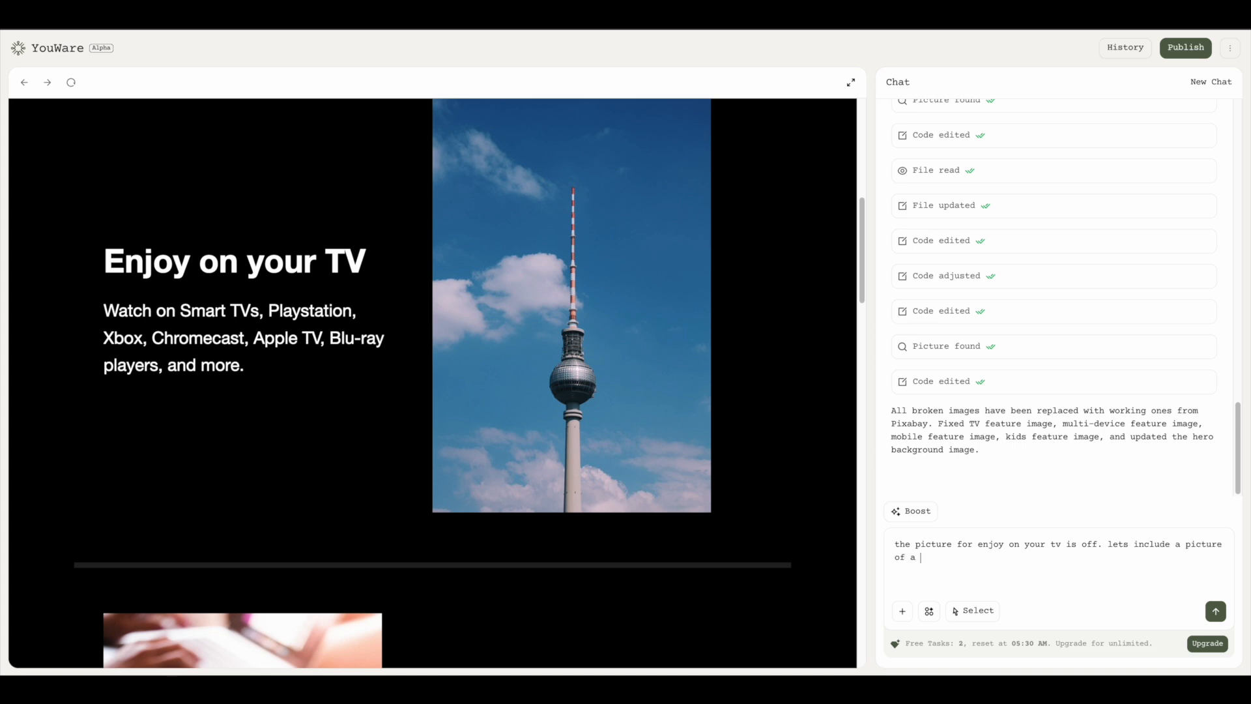
pyautogui.write('tv screen')
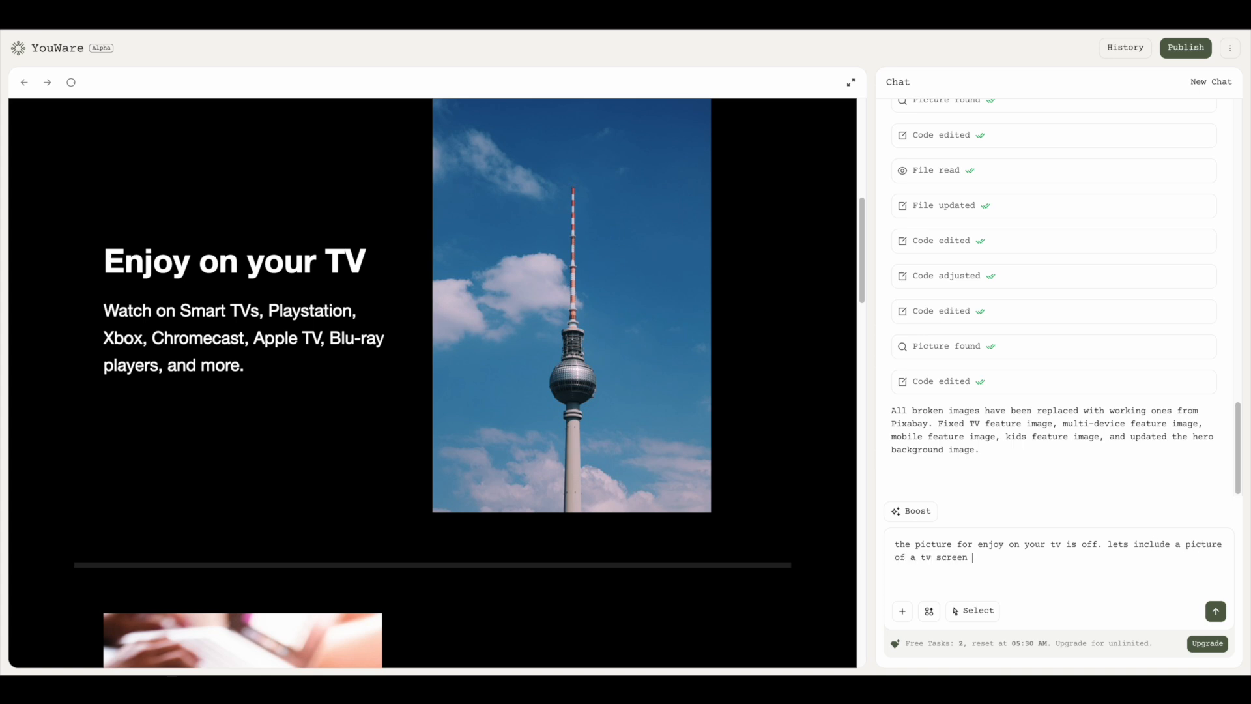
pyautogui.write('inst')
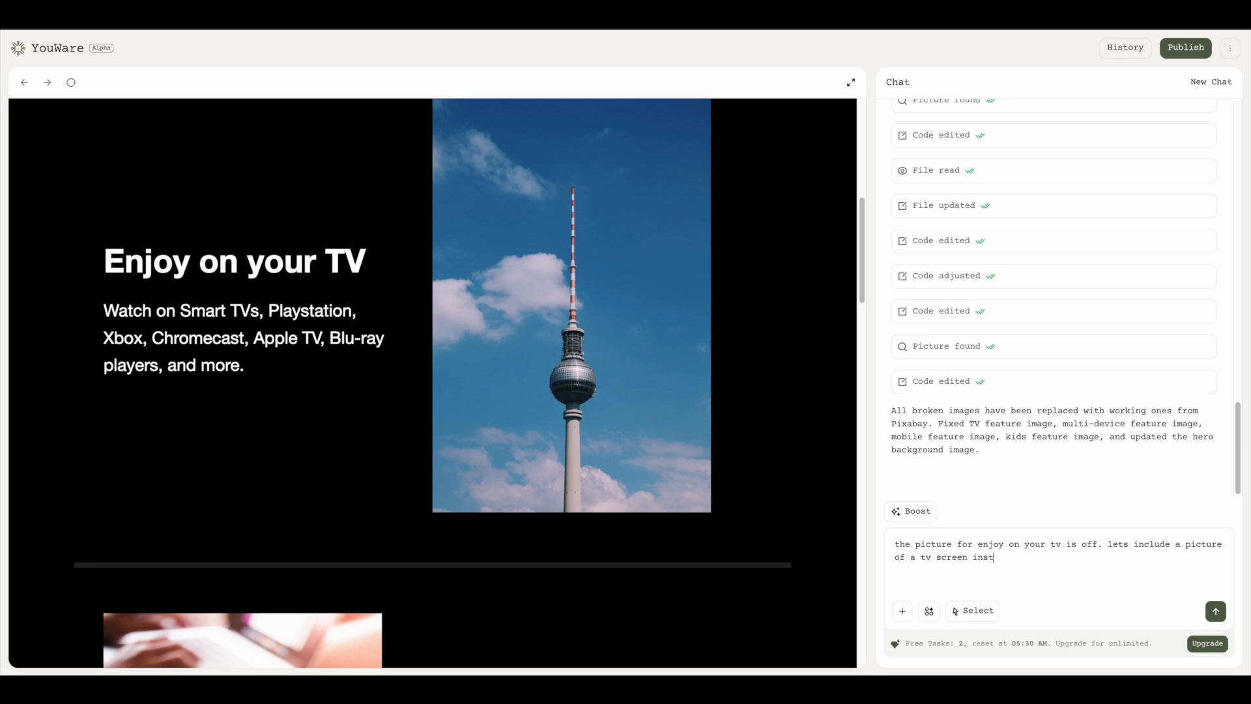
# Step: Send the TV-screen picture request and scroll the preview to check the new television image
pyautogui.click(1215, 612)
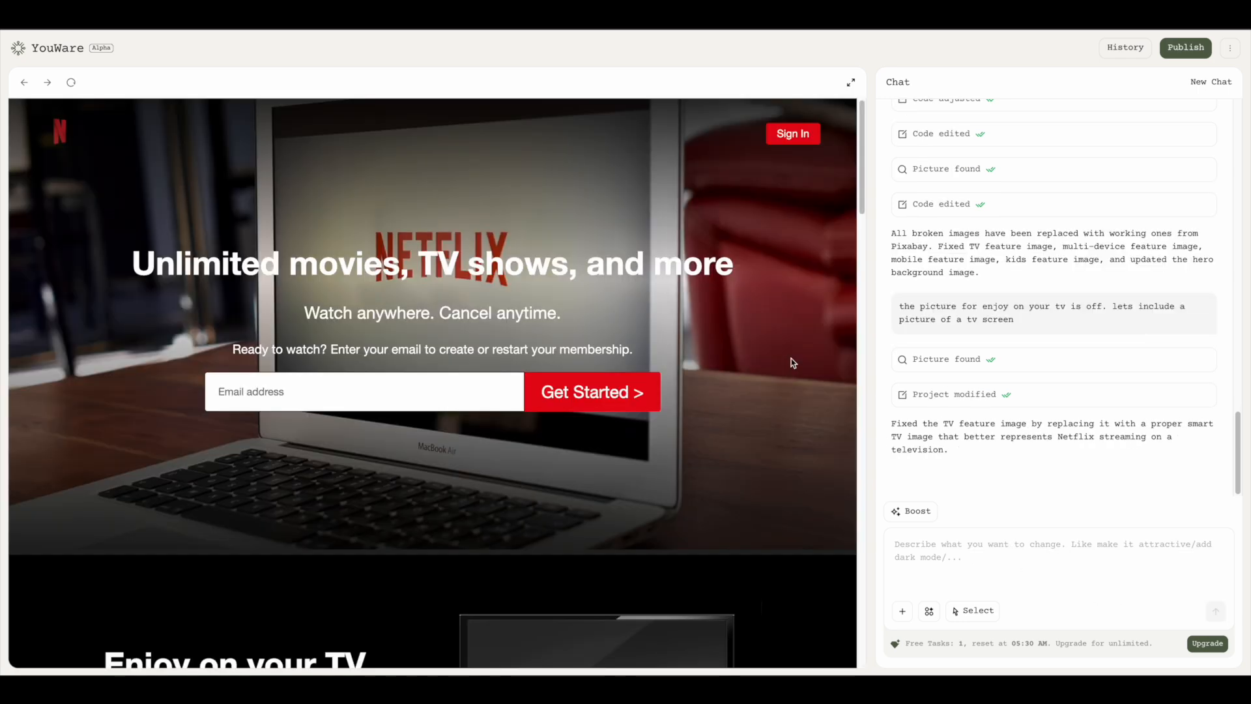
pyautogui.scroll(-3)
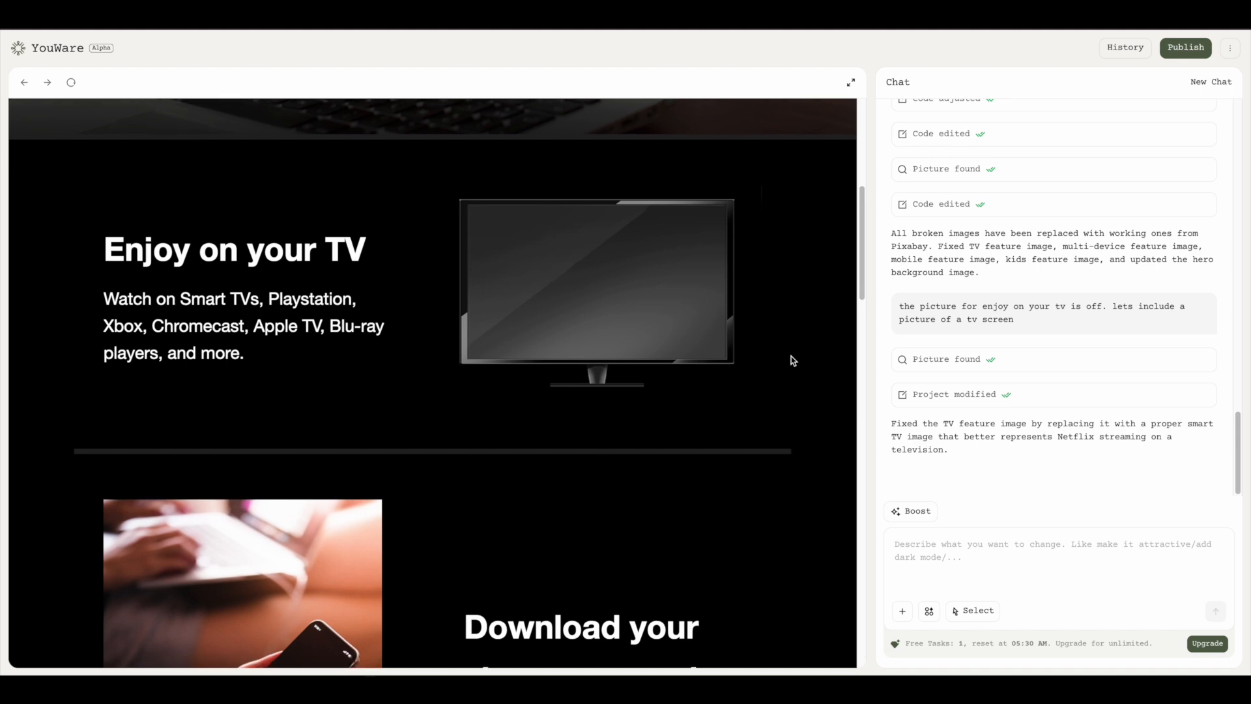
pyautogui.scroll(-3)
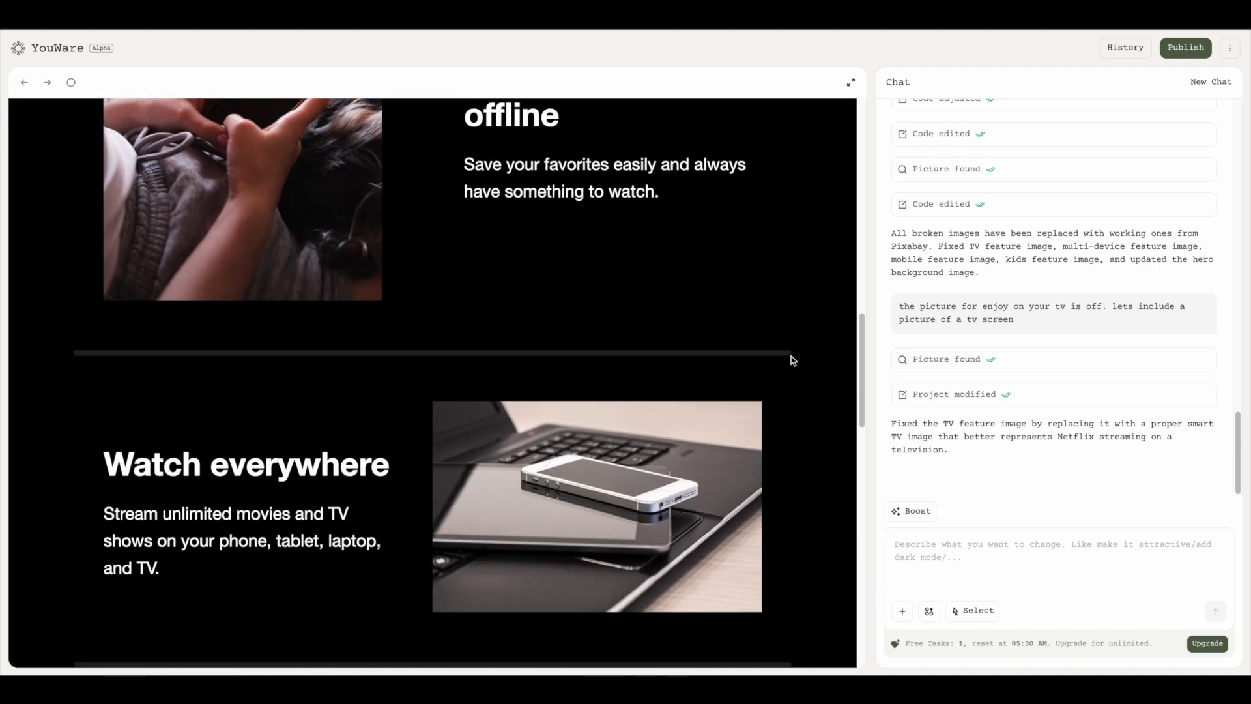
pyautogui.scroll(3)
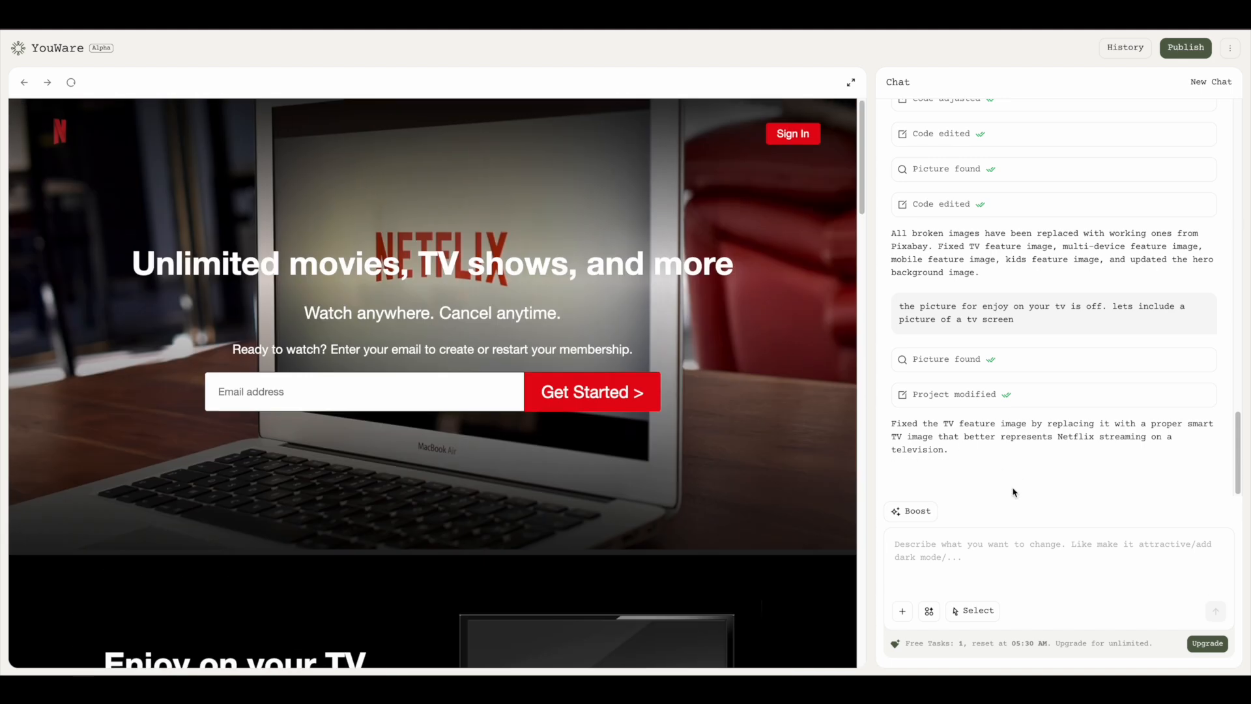
# Step: Draft a request to make the site darker and more Netflix-like because it seems too bright
pyautogui.write(';lets')
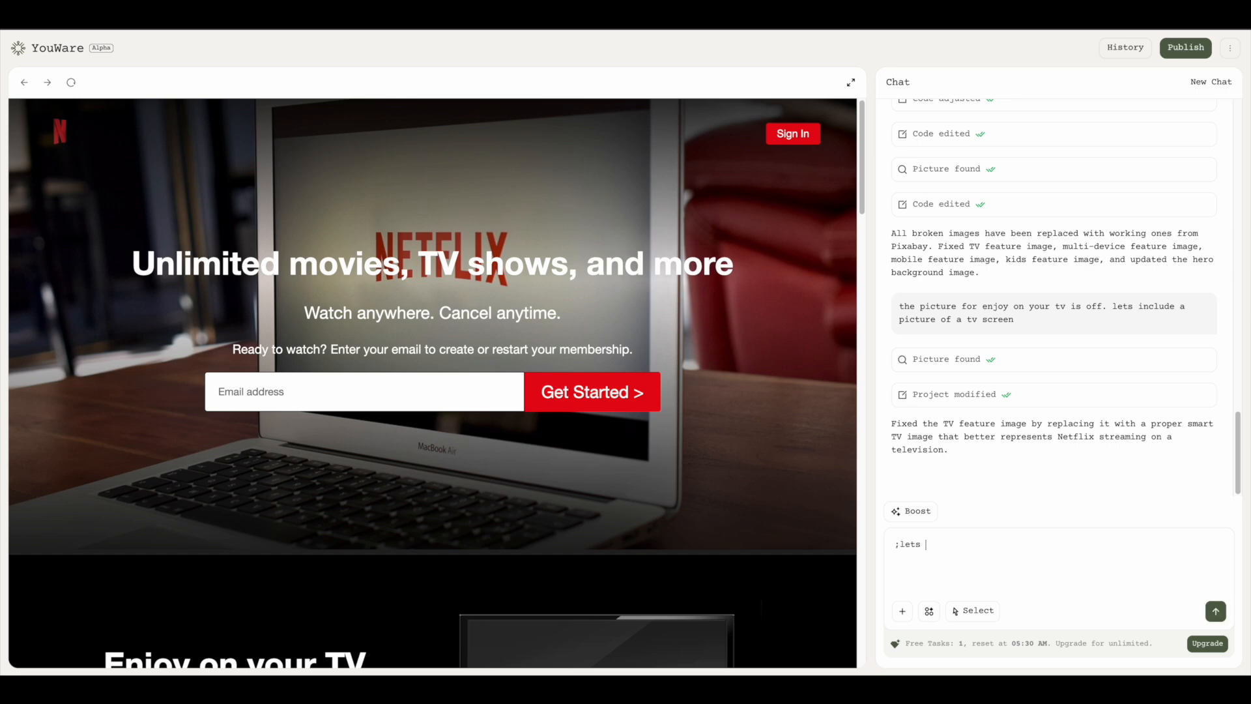
pyautogui.press('Backspace')
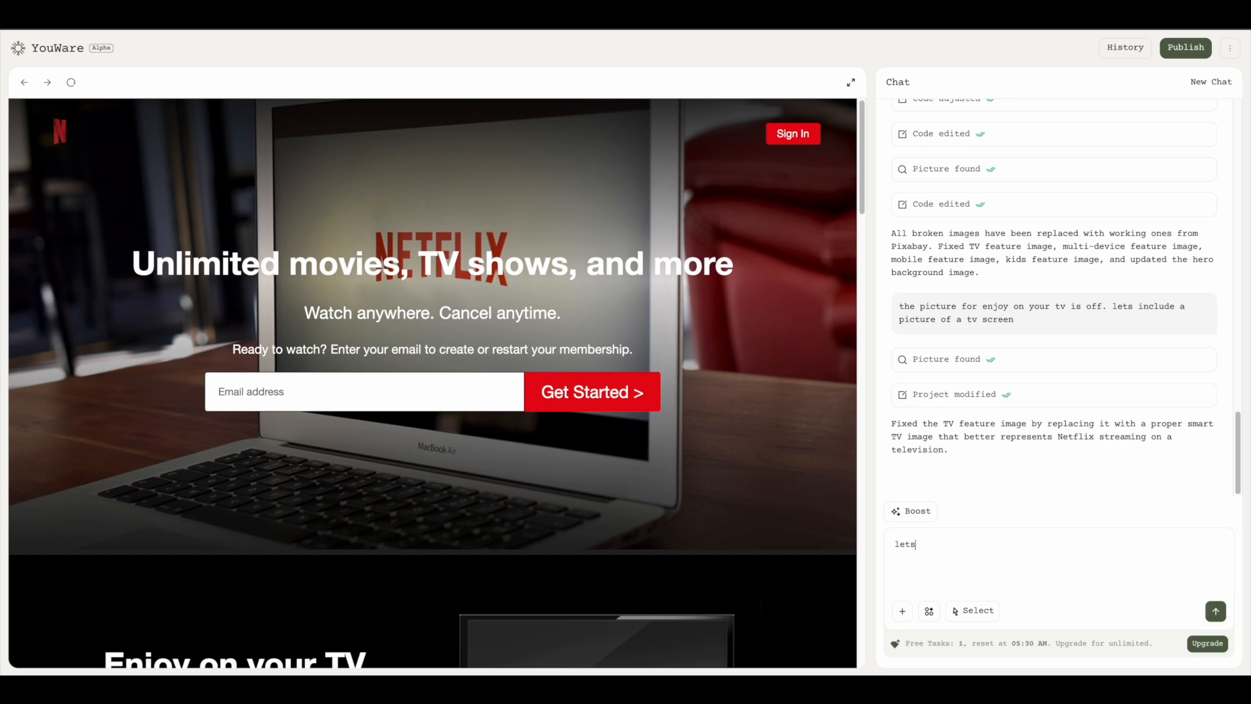
pyautogui.write('make the si')
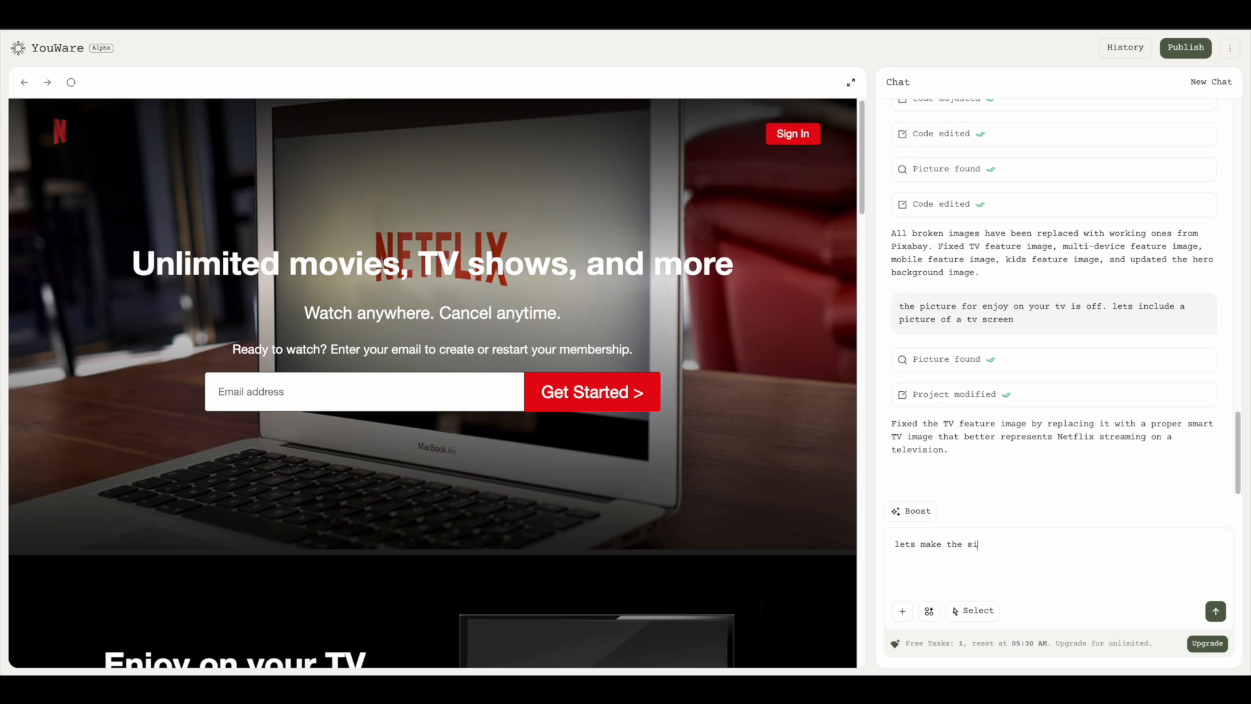
pyautogui.write('te a 1')
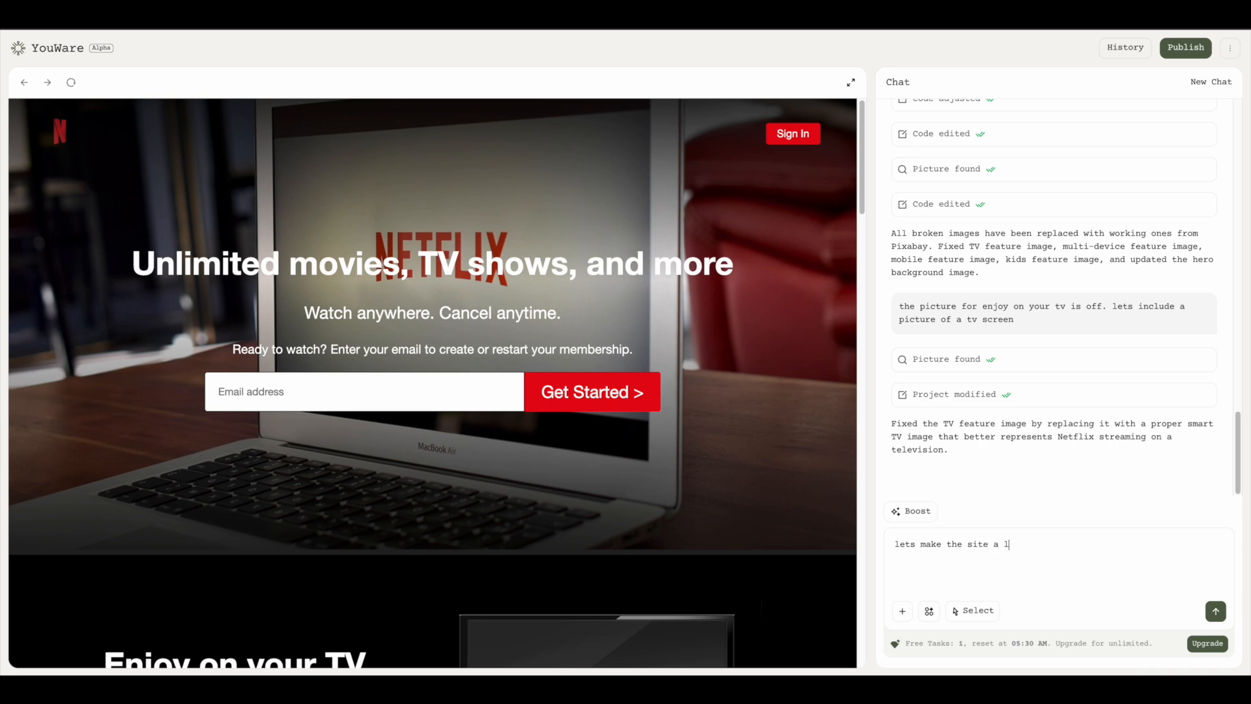
pyautogui.write('ittle darker, and more net')
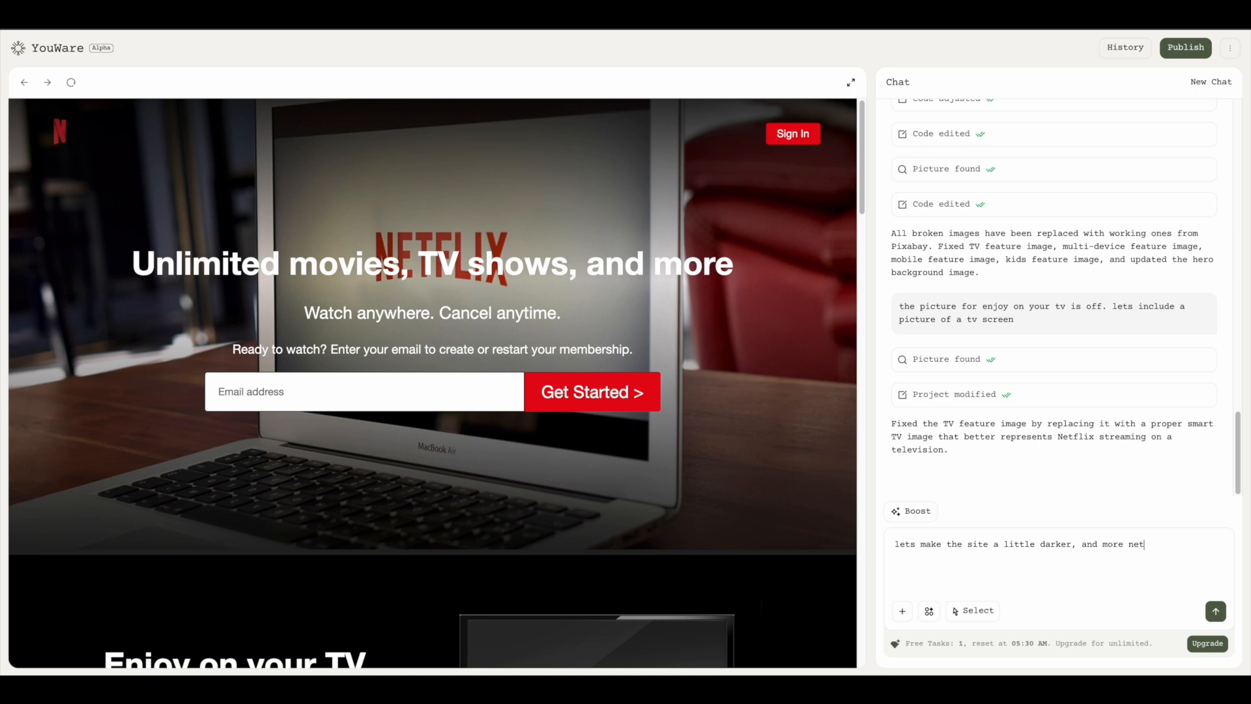
pyautogui.write('flix kind.')
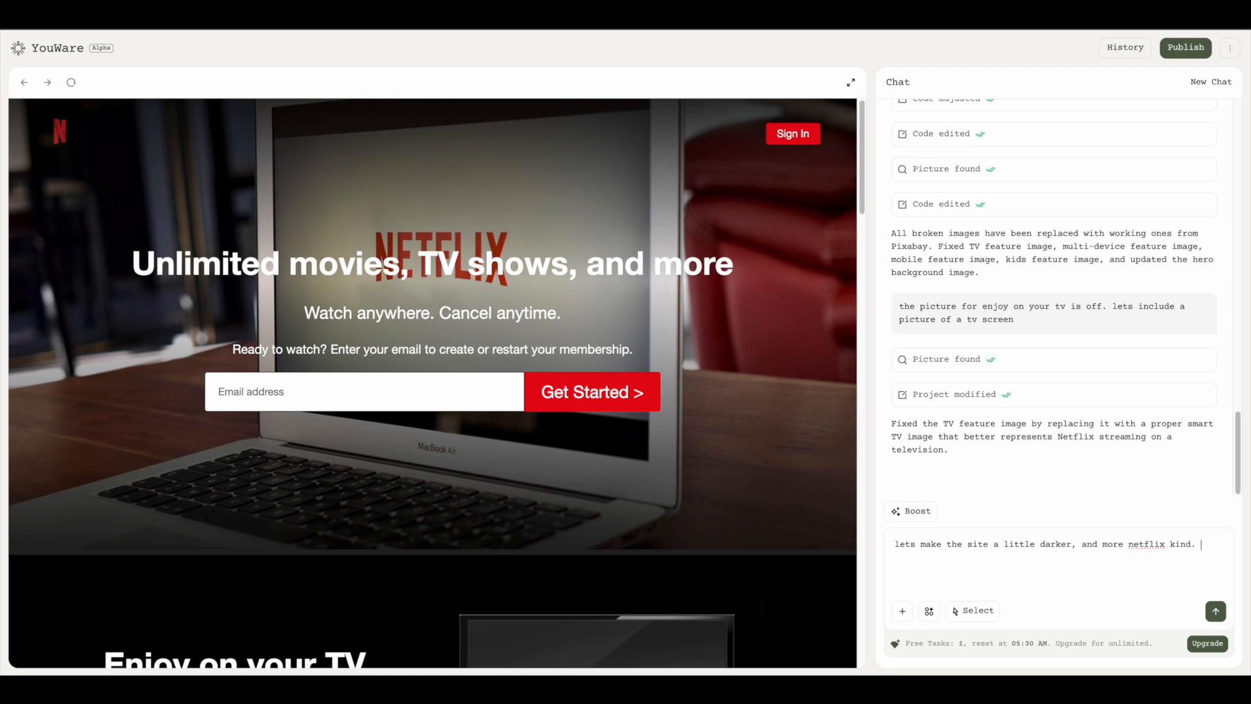
pyautogui.write('right now it')
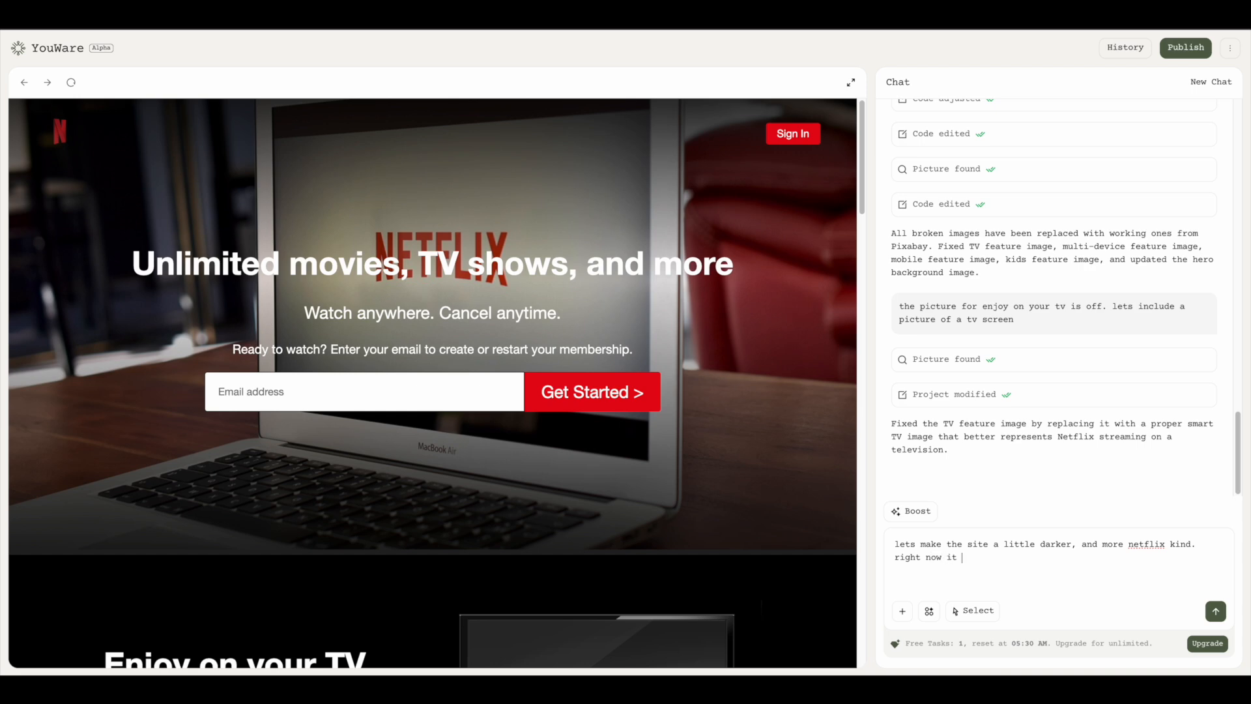
pyautogui.write('seems to bri')
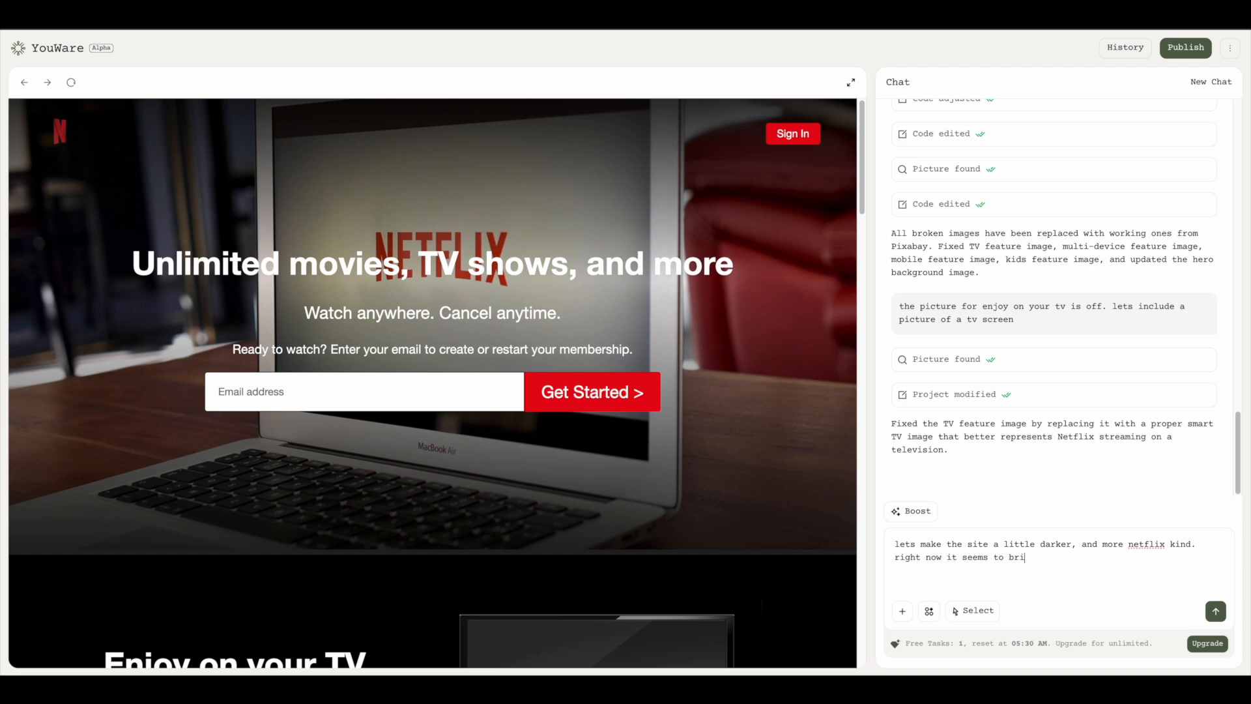
# Step: Send the darker-theme request and scroll through the darker preview section by section
pyautogui.click(1214, 612)
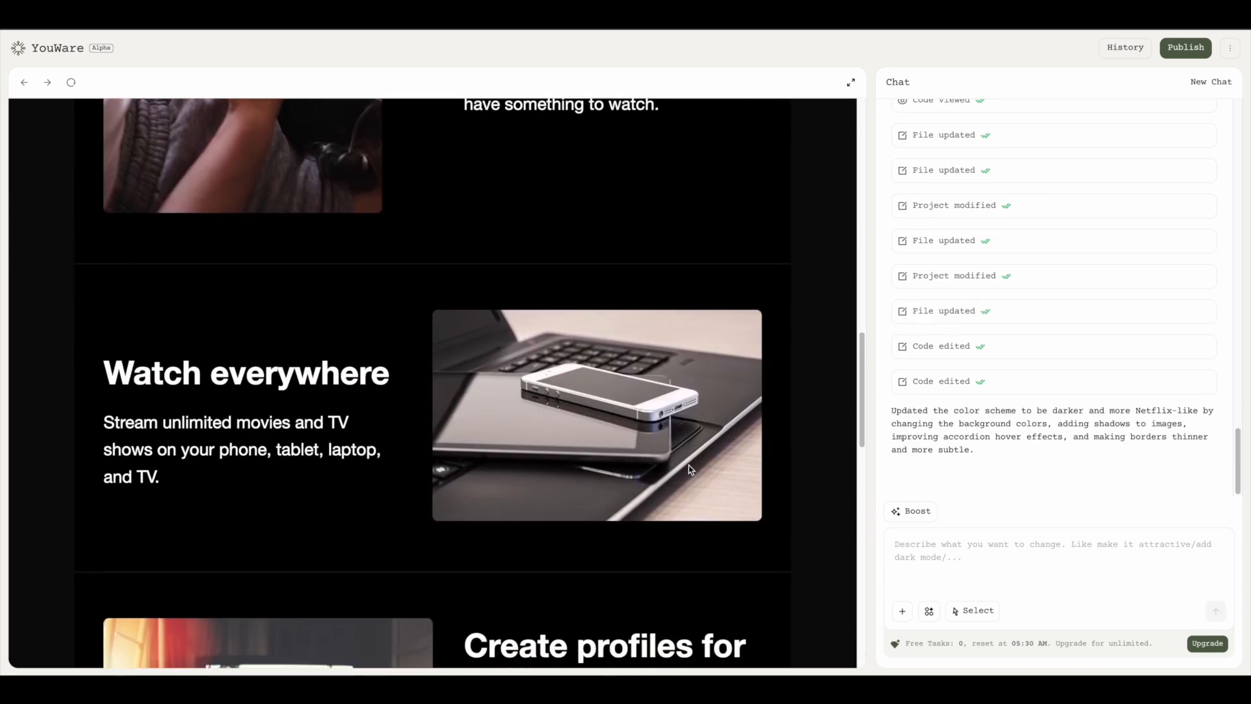
pyautogui.scroll(-3)
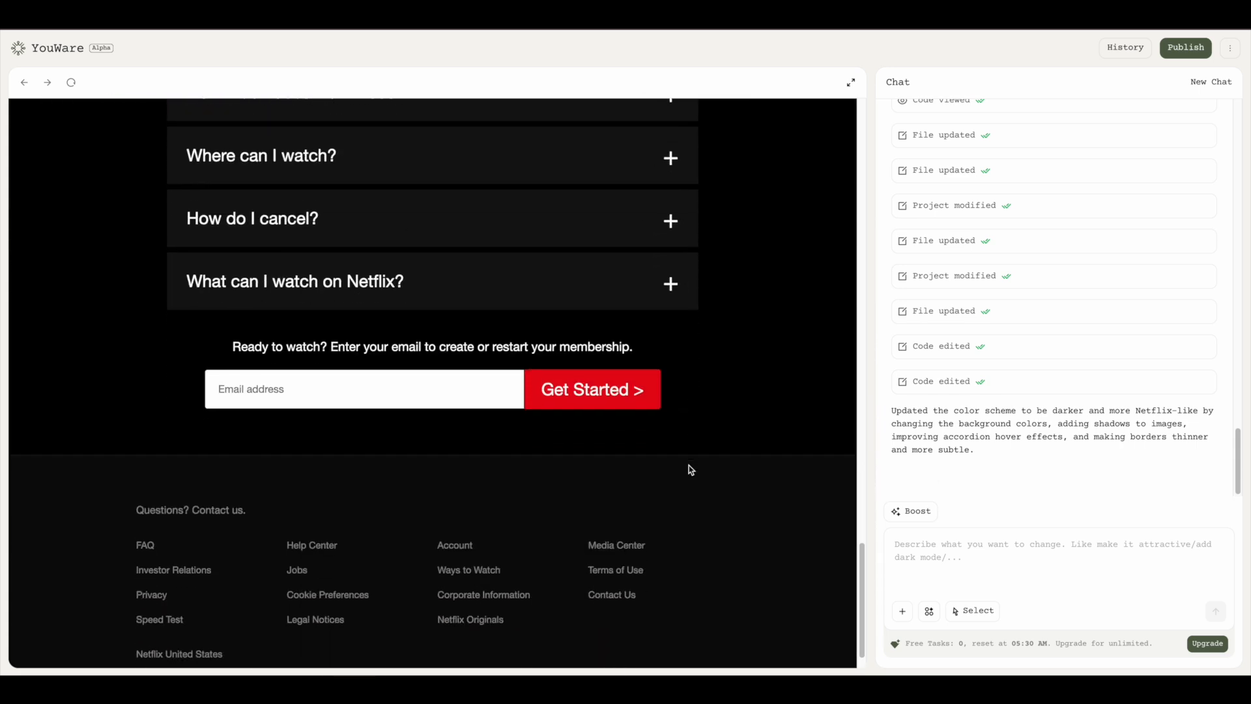
pyautogui.scroll(3)
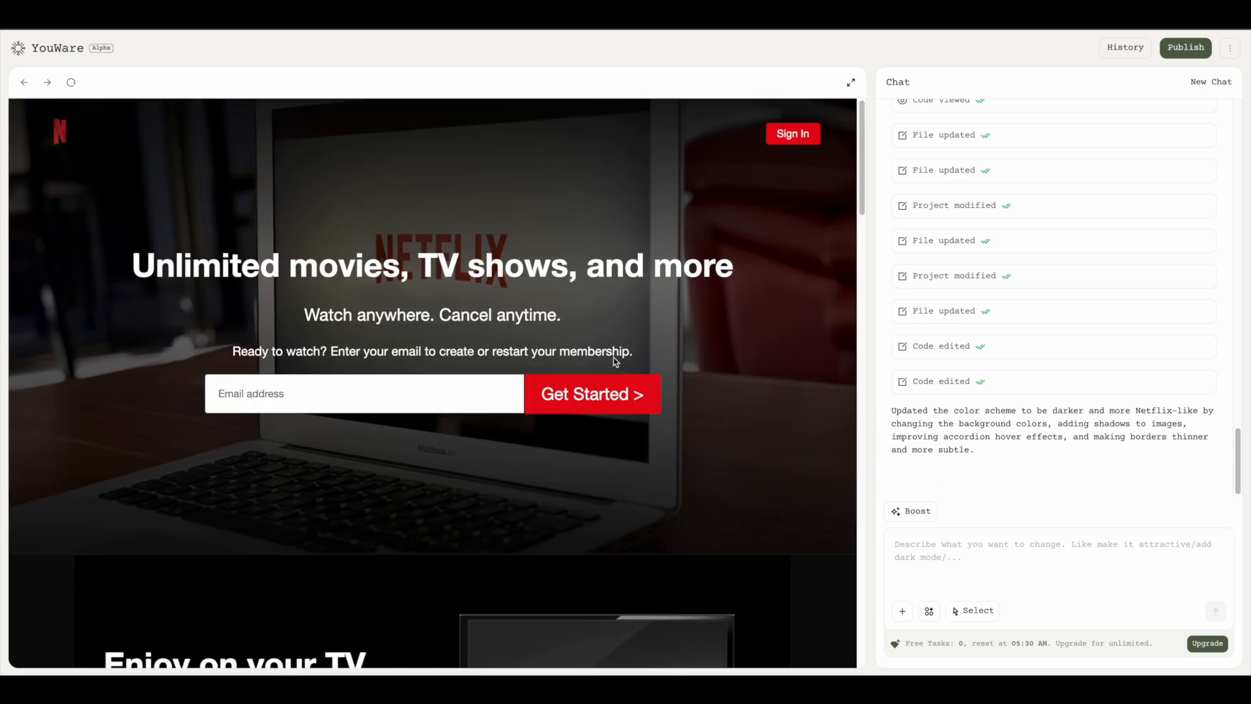
pyautogui.scroll(-3)
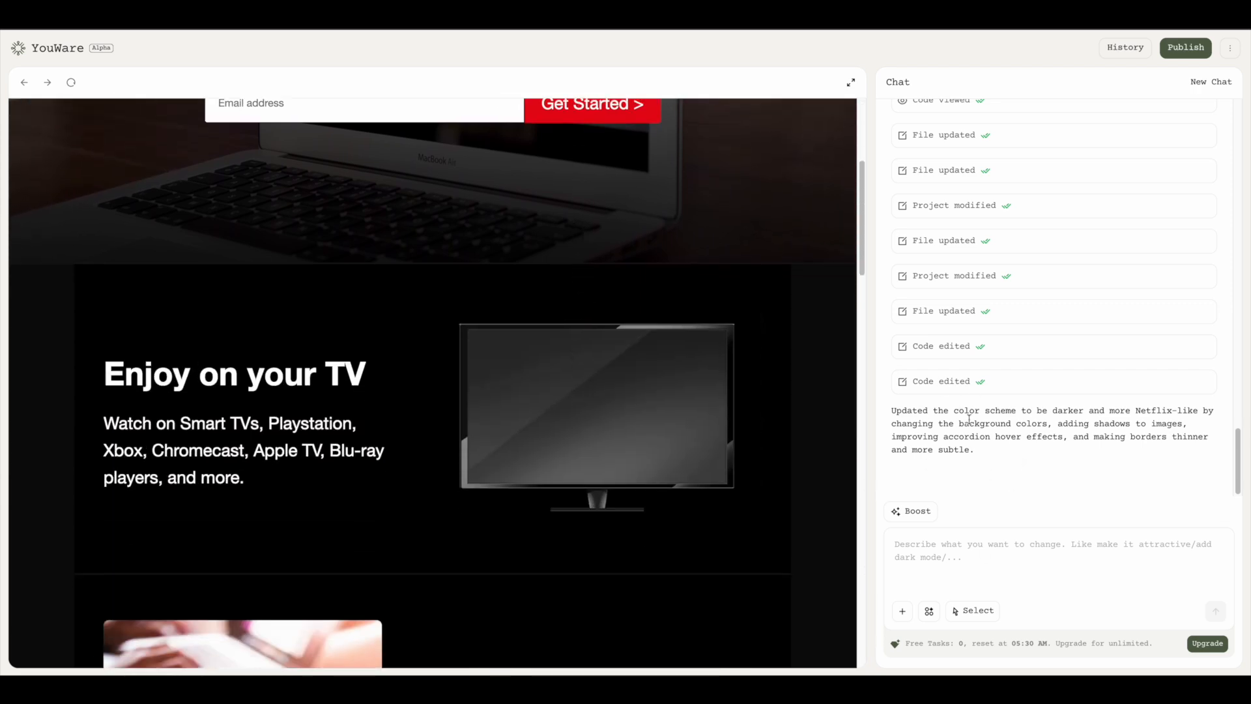
pyautogui.scroll(-3)
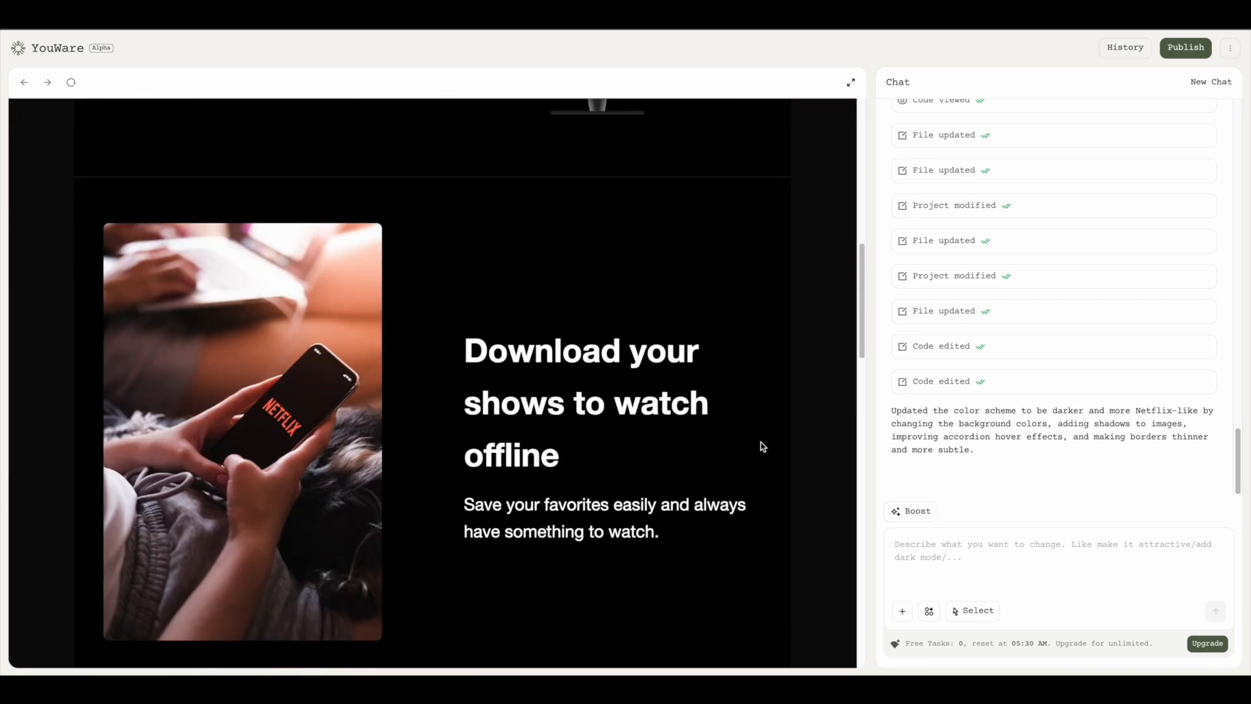
pyautogui.scroll(-3)
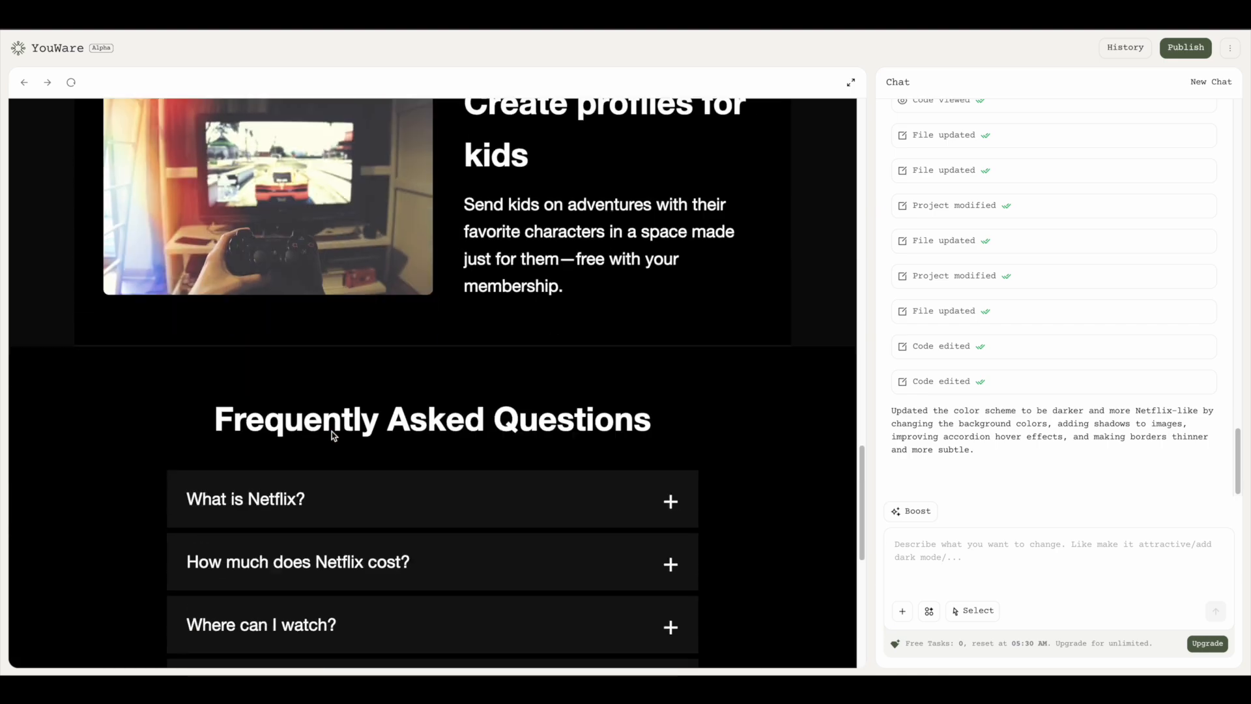
pyautogui.scroll(3)
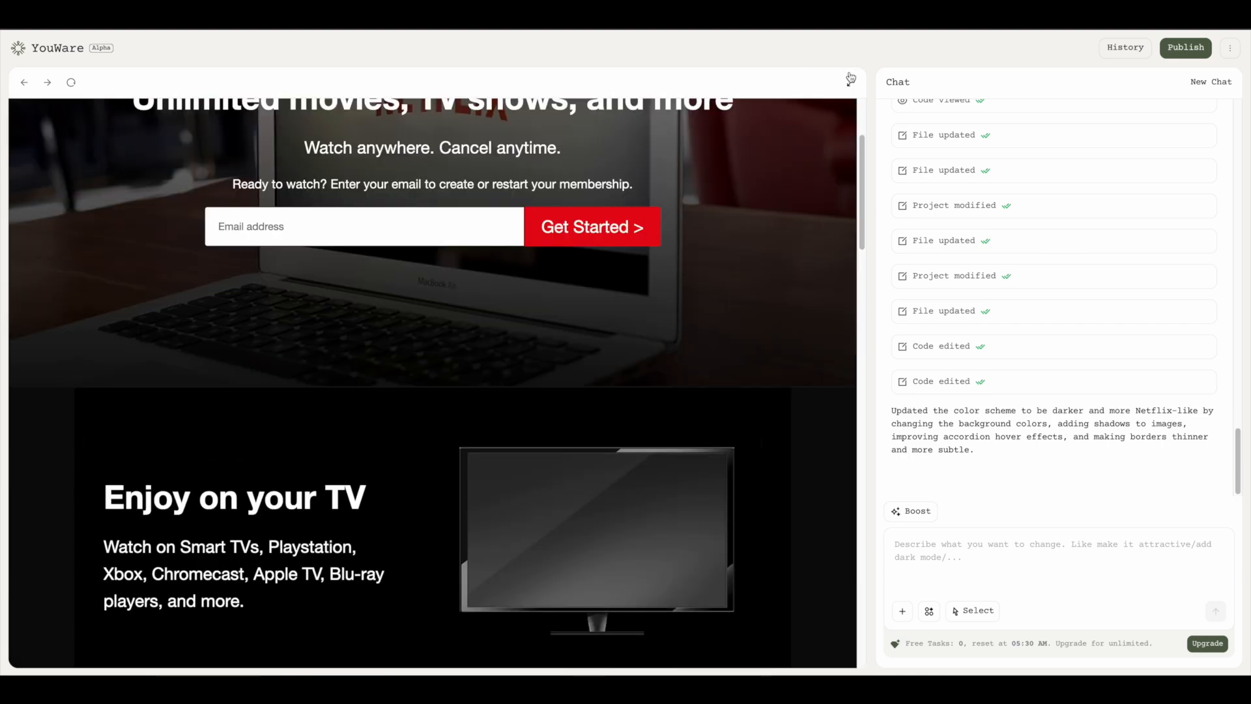
# Step: Expand the preview, publish the Netflix clone, and open its live youware.app link
pyautogui.click(1228, 83)
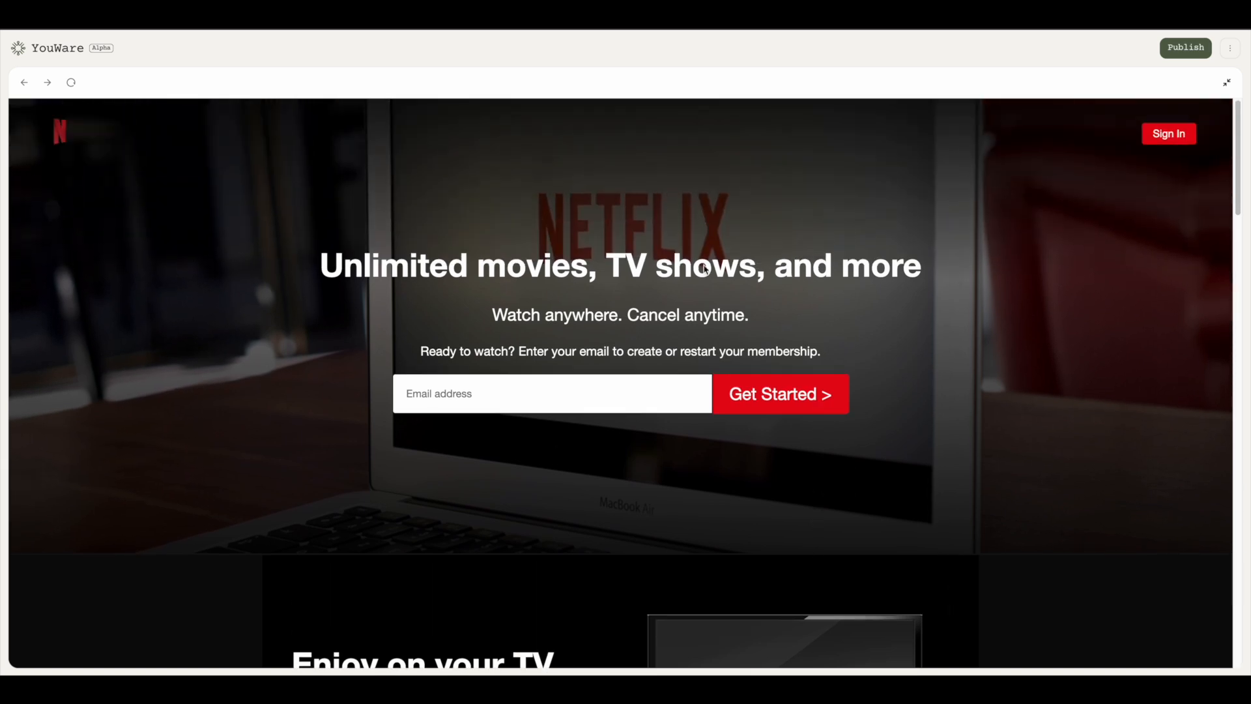
pyautogui.moveTo(1185, 48)
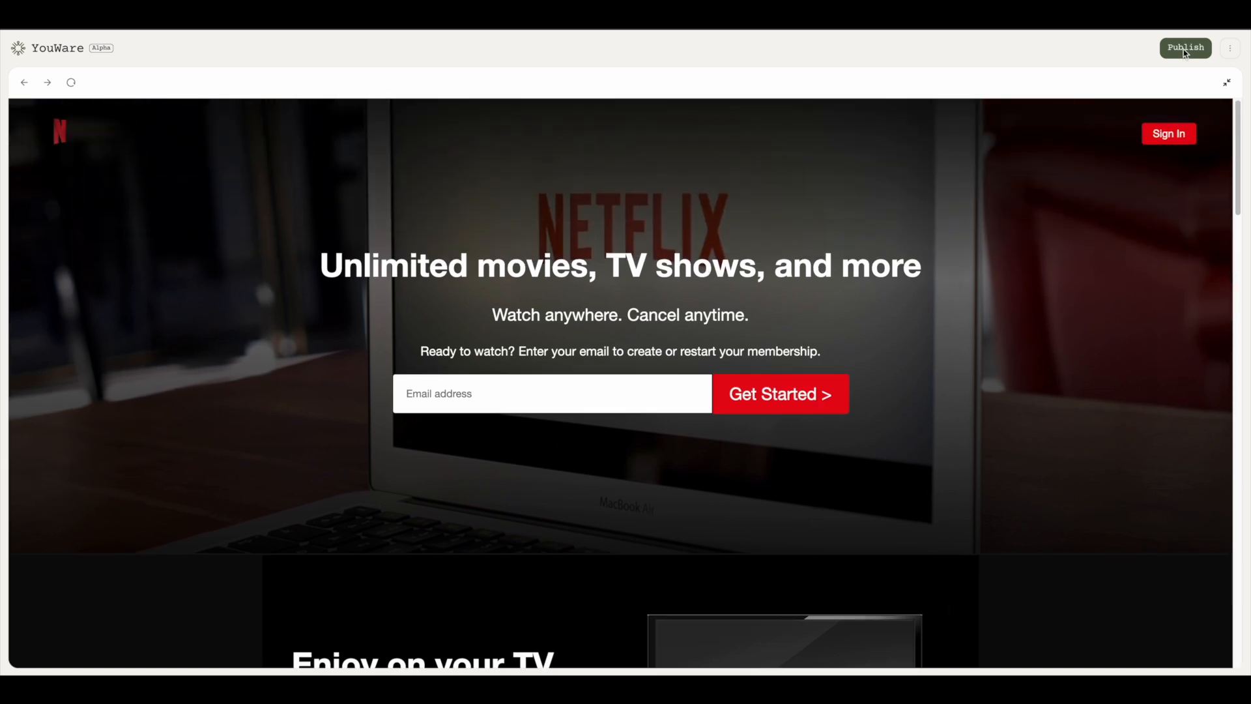
pyautogui.click(1185, 47)
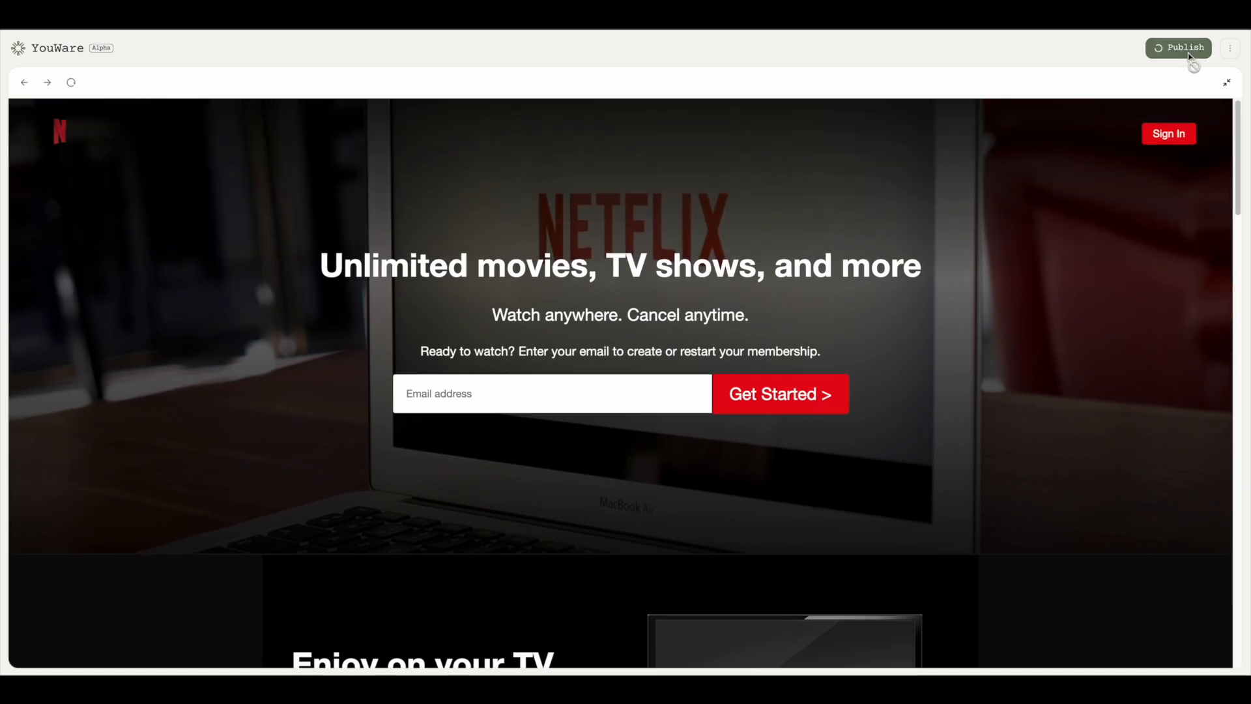
pyautogui.click(1184, 48)
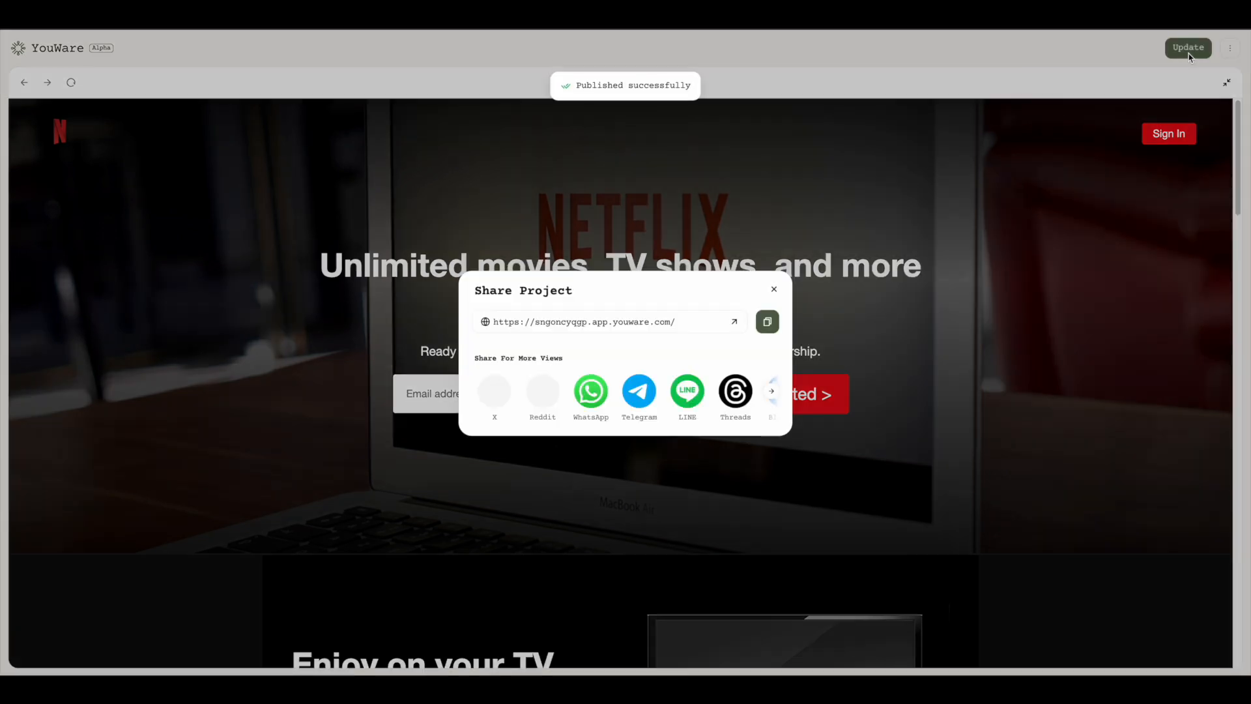
pyautogui.click(765, 321)
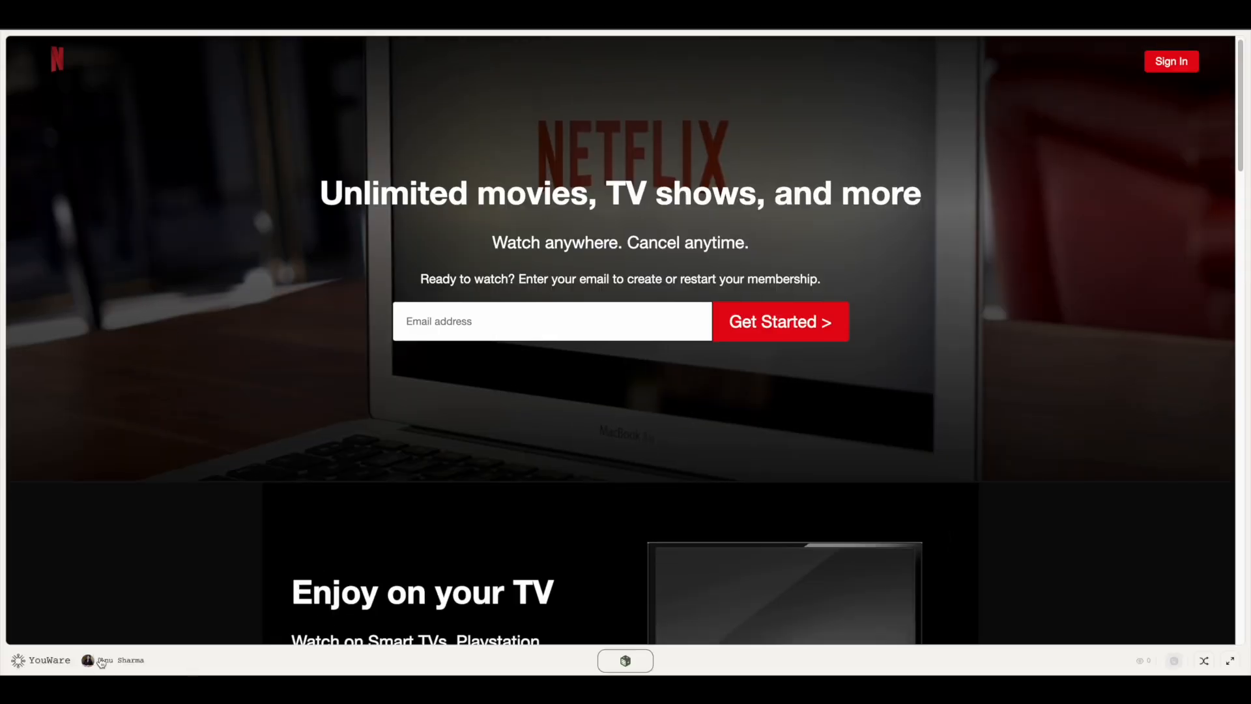
pyautogui.moveTo(683, 300)
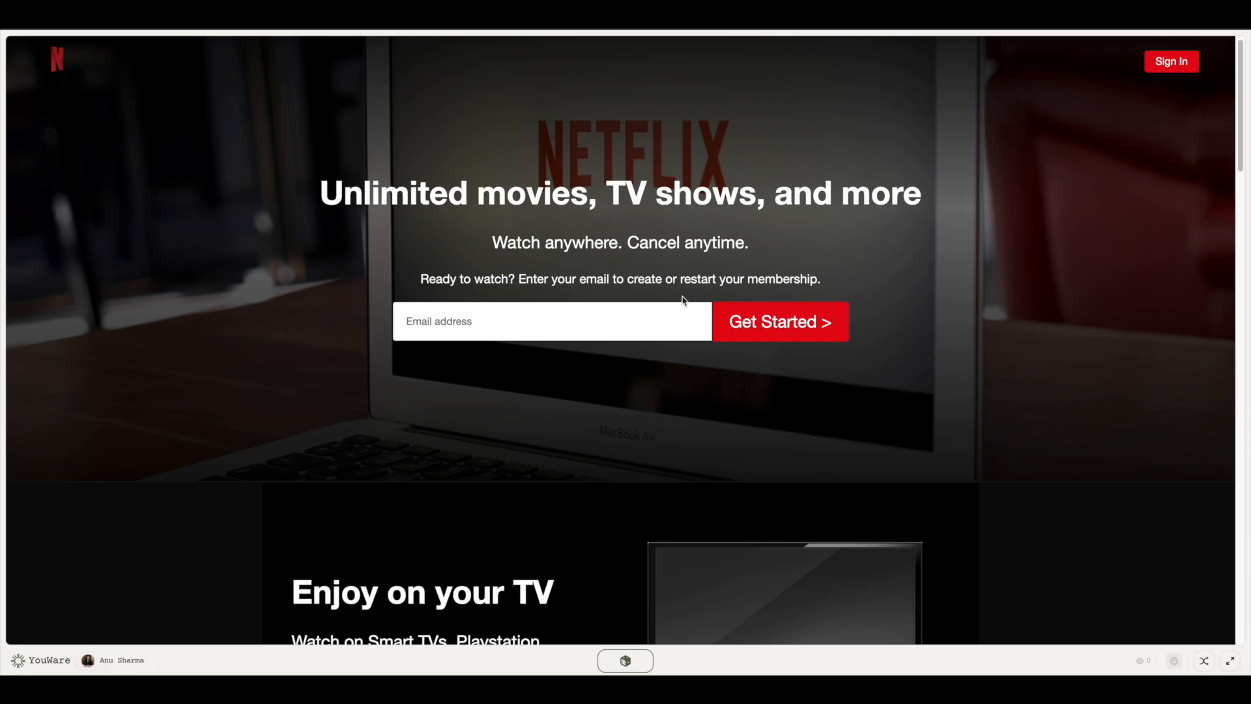
pyautogui.scroll(-3)
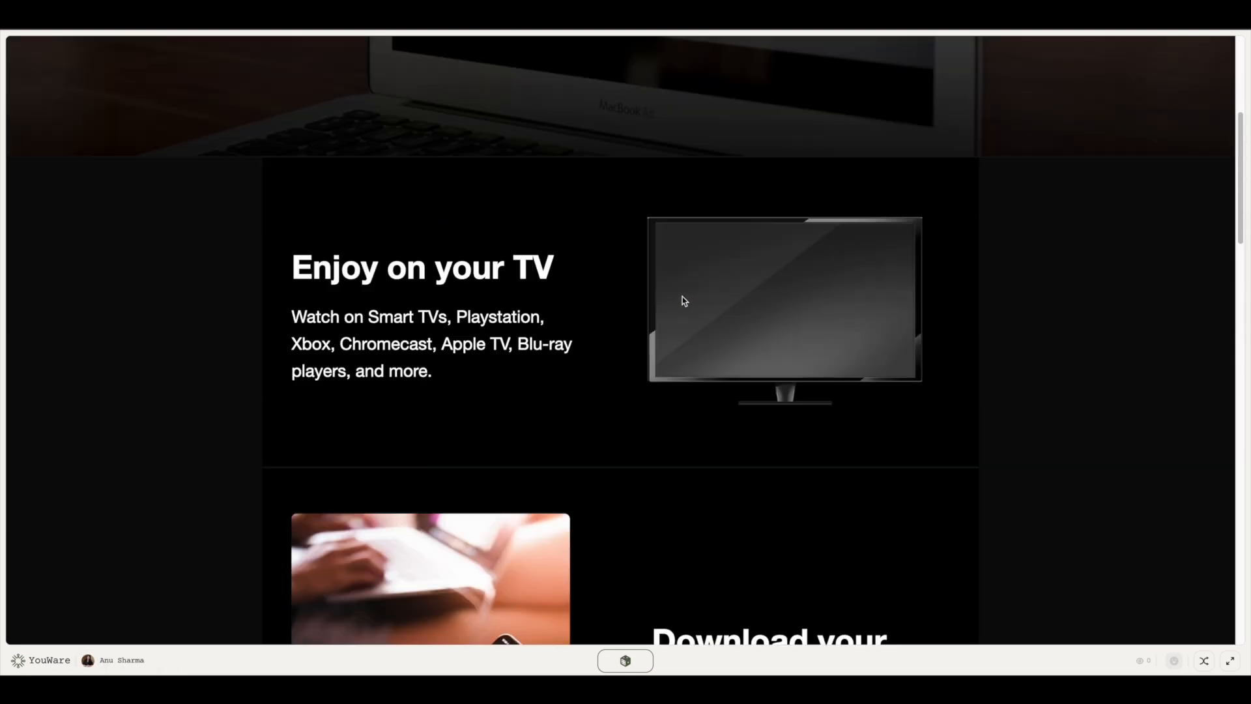
pyautogui.scroll(3)
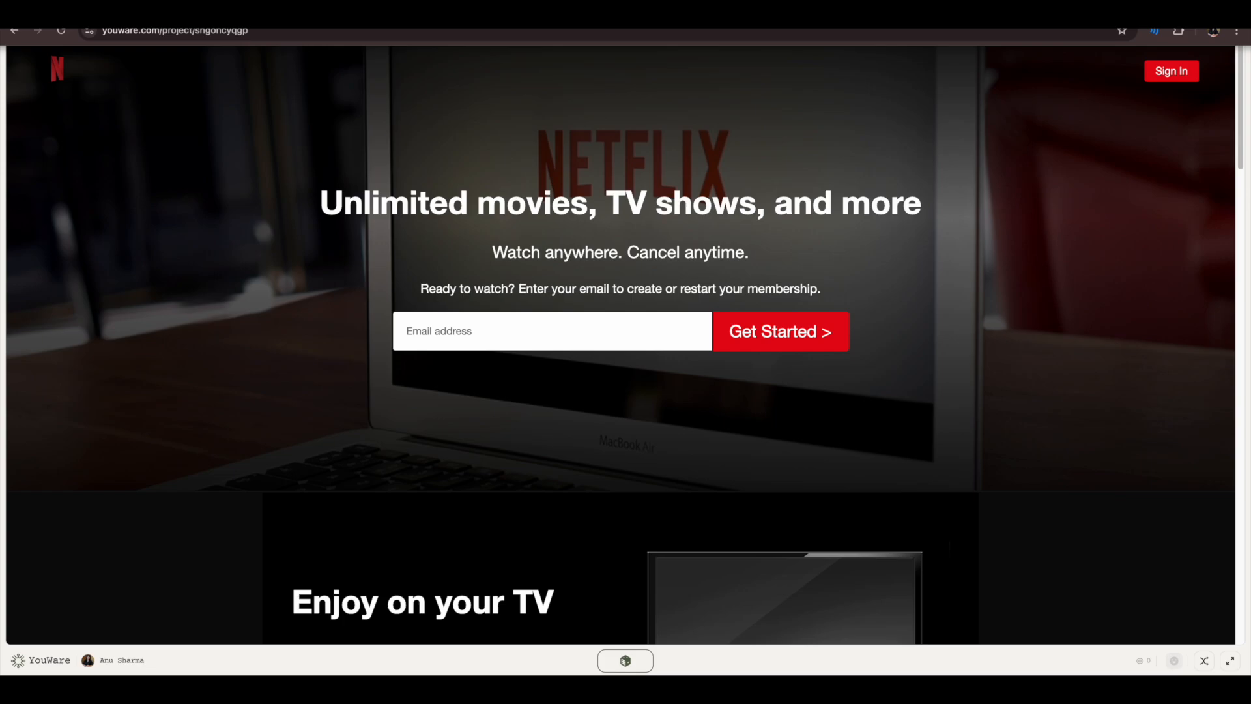